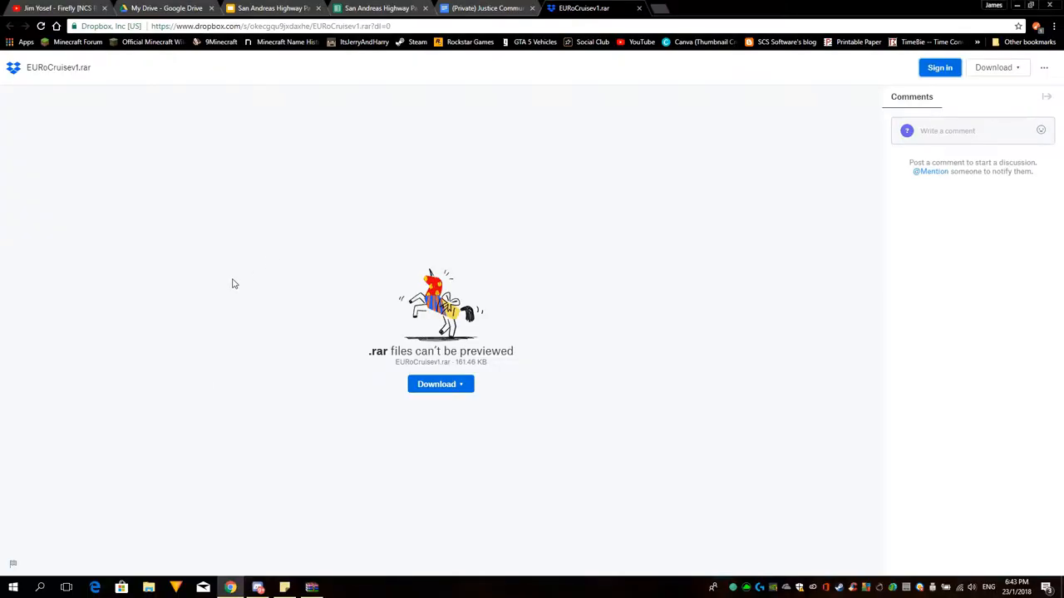
mouse_move(305, 408)
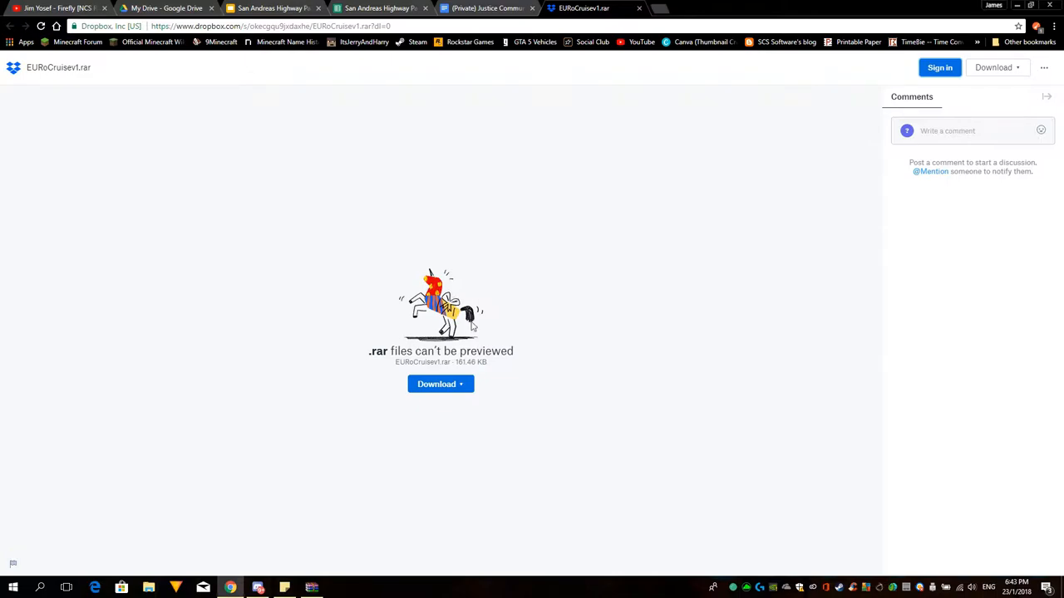
mouse_move(717, 126)
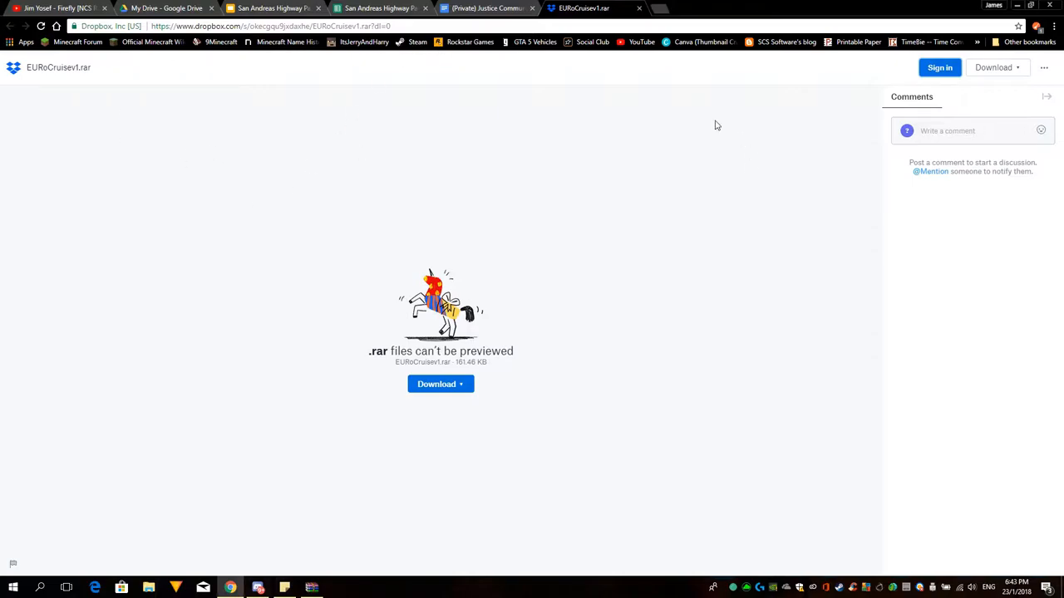
mouse_move(502, 197)
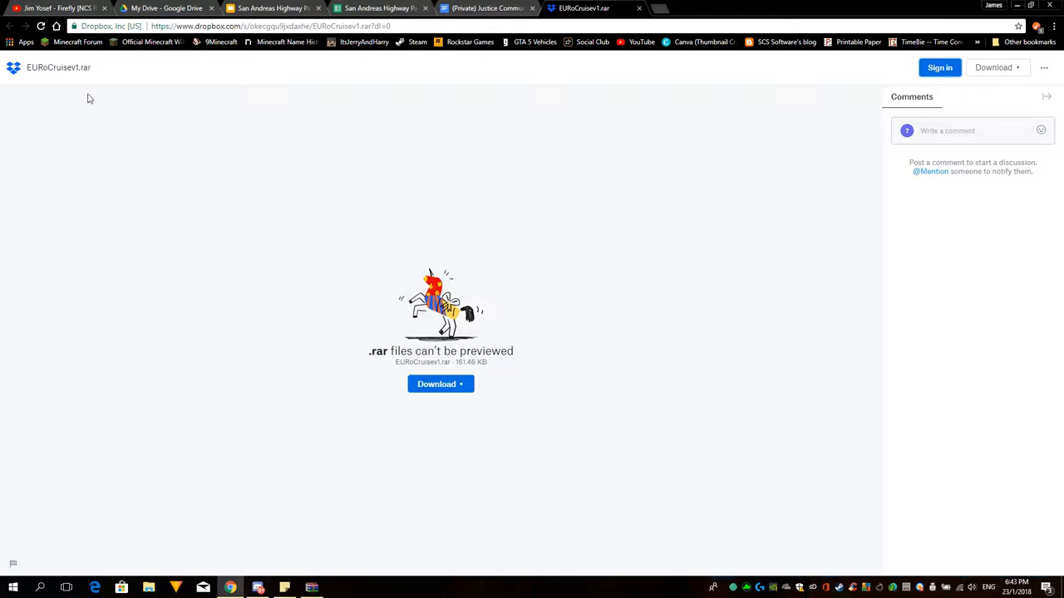
mouse_move(48, 123)
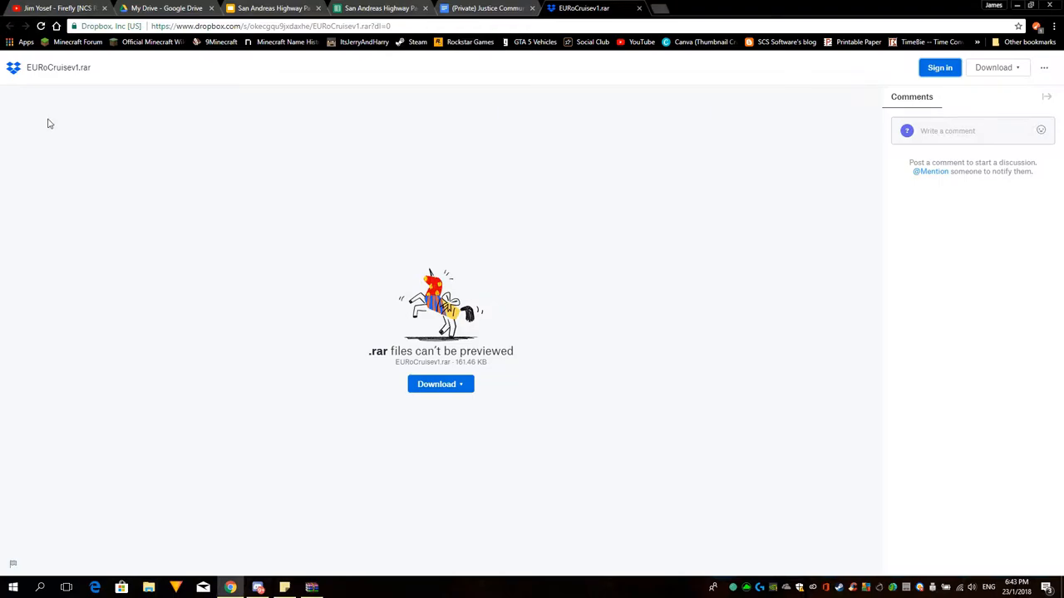
mouse_move(660, 268)
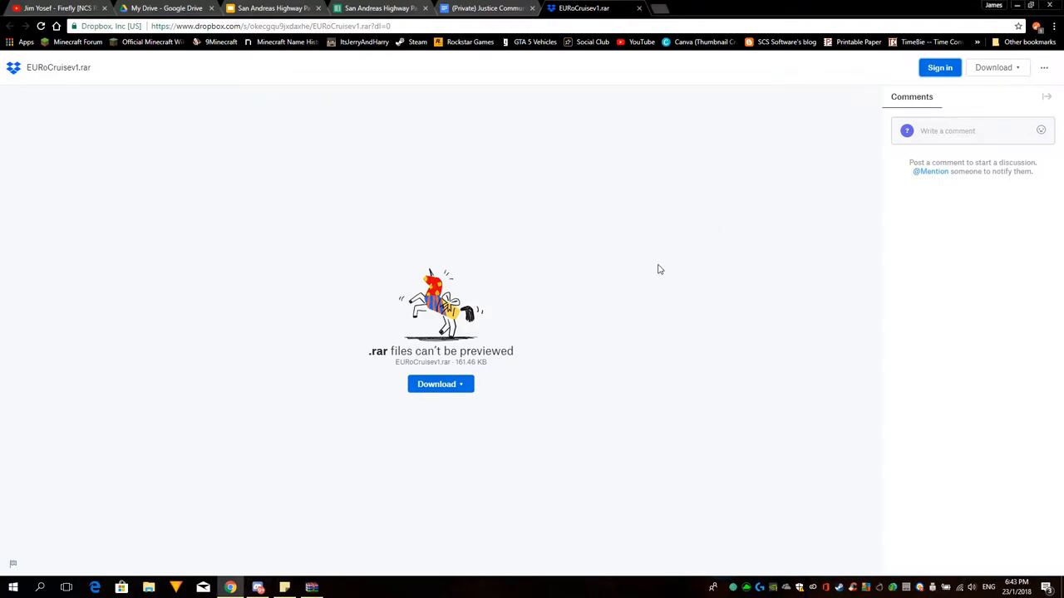
mouse_move(406, 127)
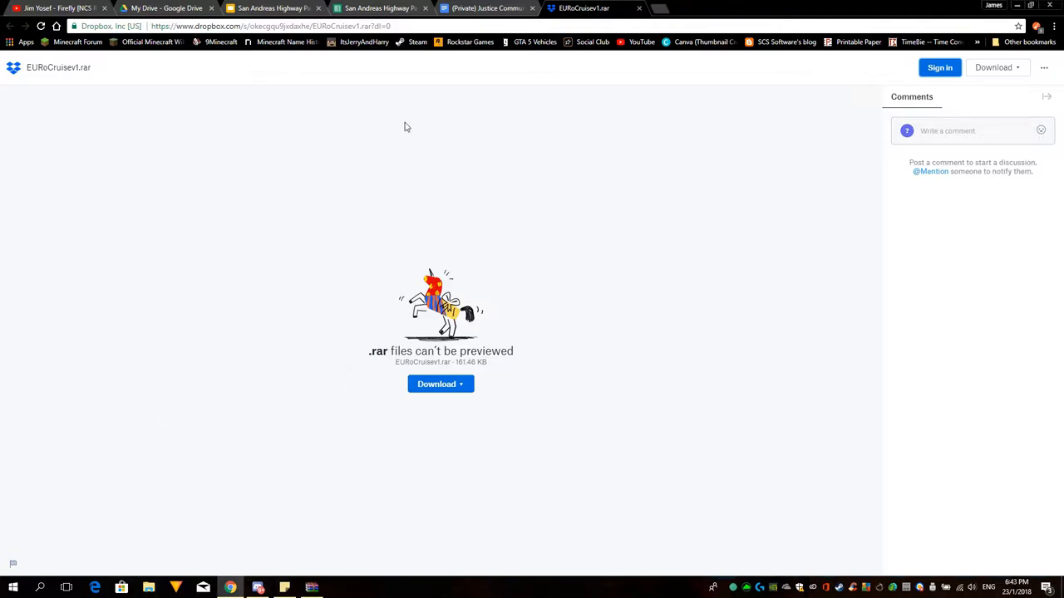
mouse_move(33, 308)
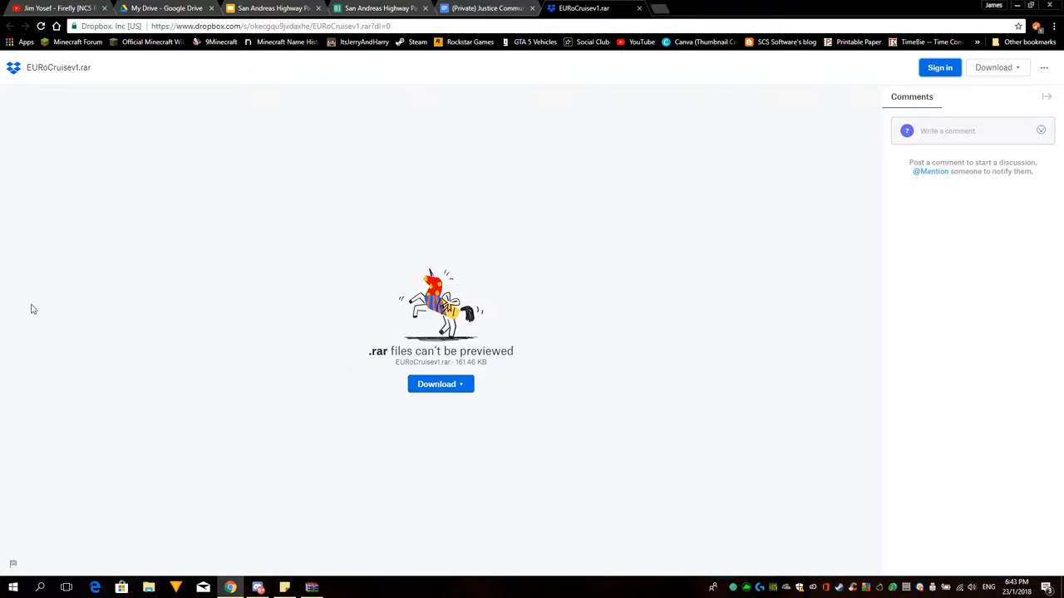
mouse_move(960, 89)
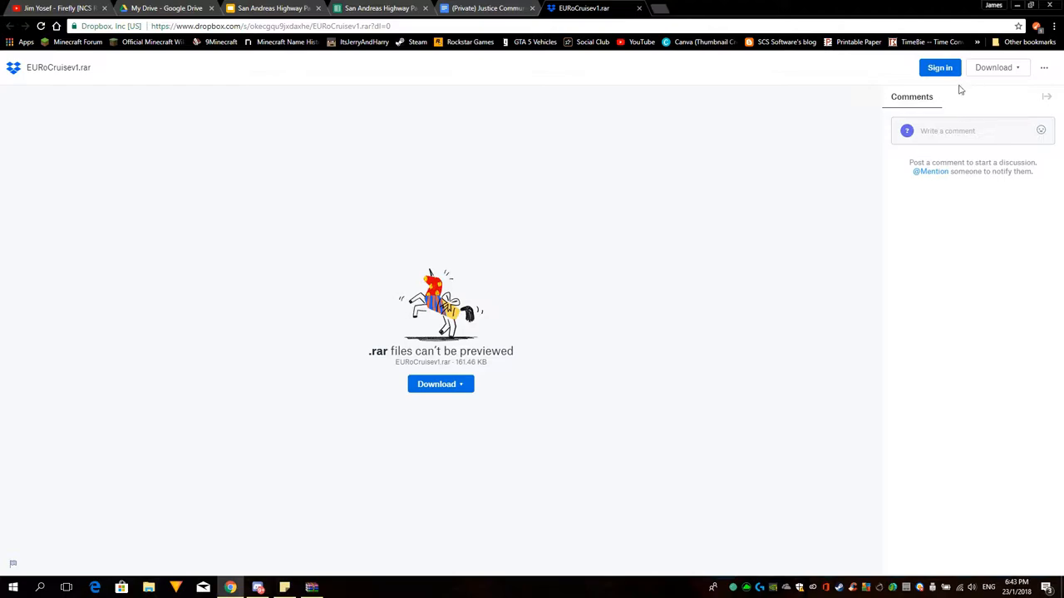
mouse_move(678, 292)
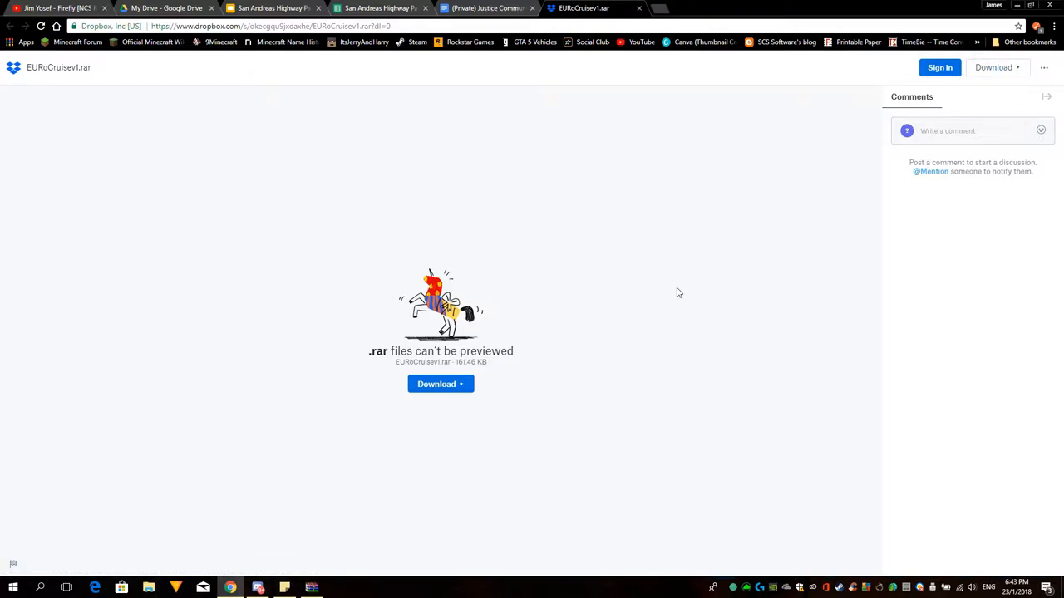
mouse_move(594, 321)
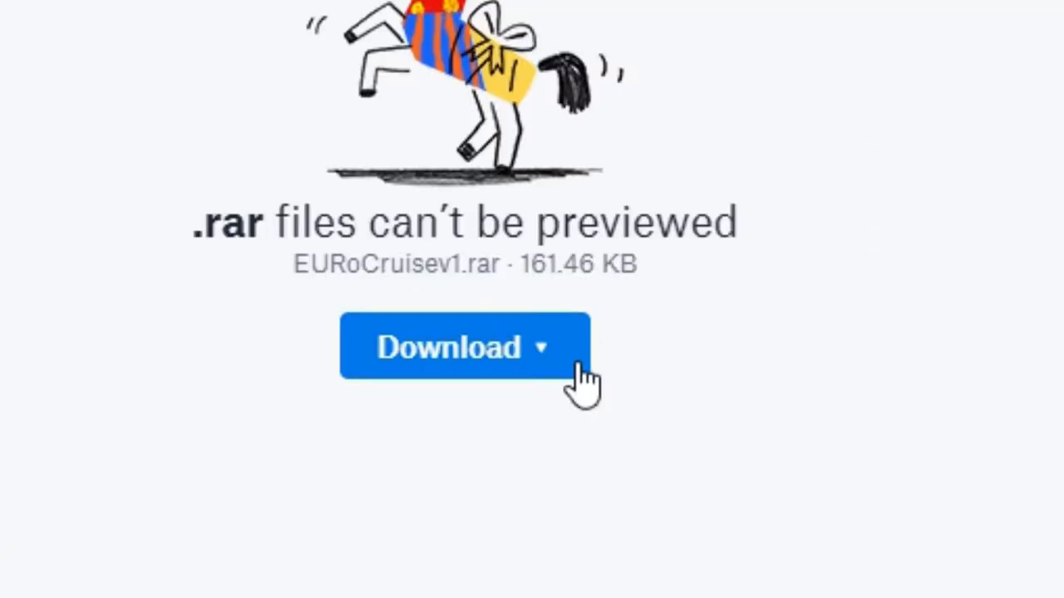
Step: Direct-download EURoCruisev1.rar from Dropbox, skipping the account sign-up prompt
left_click(465, 347)
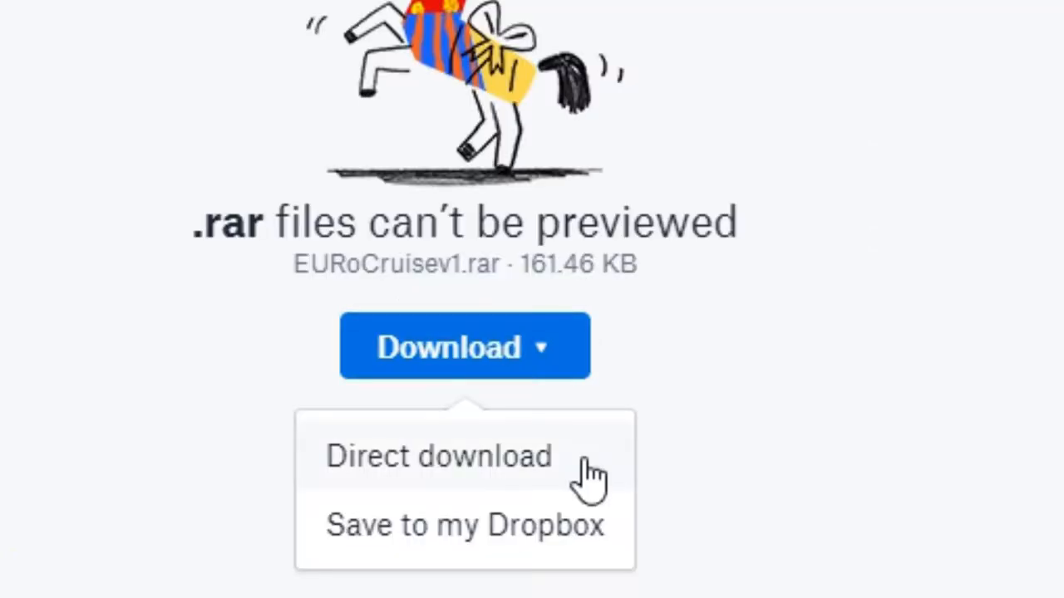
left_click(438, 456)
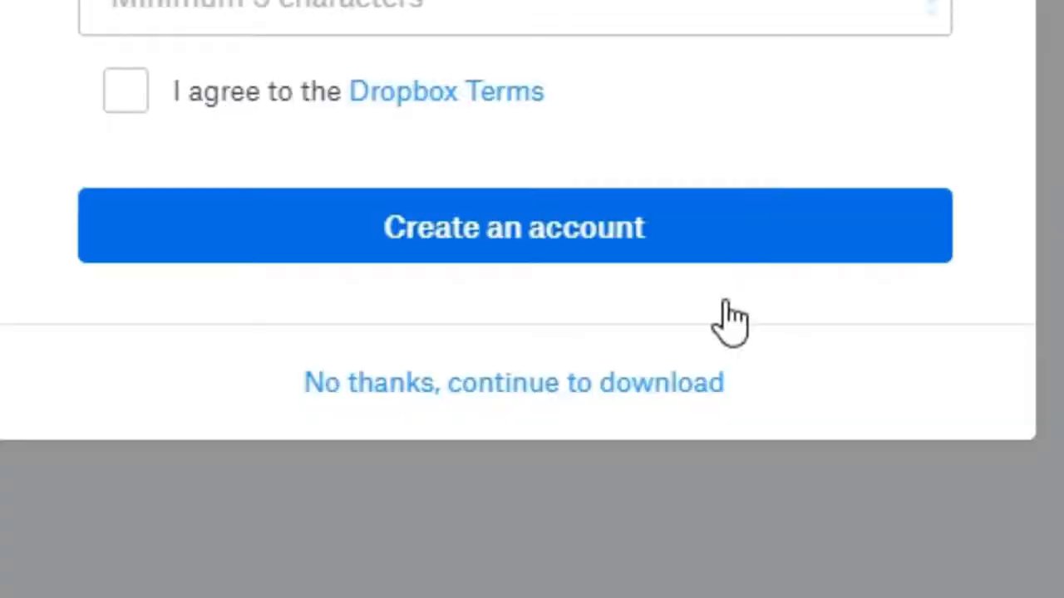
mouse_move(547, 408)
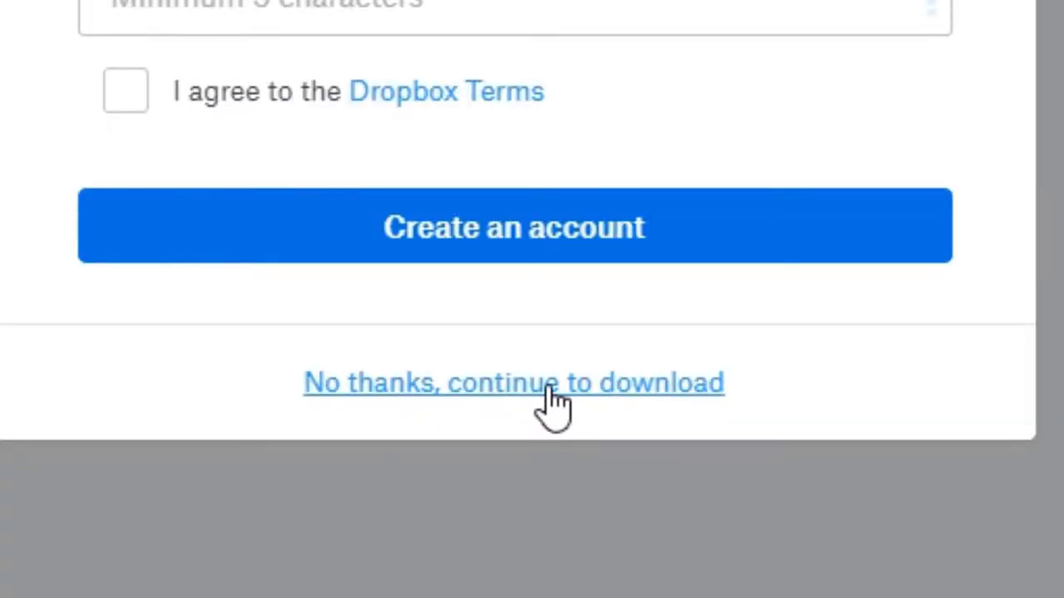
left_click(518, 383)
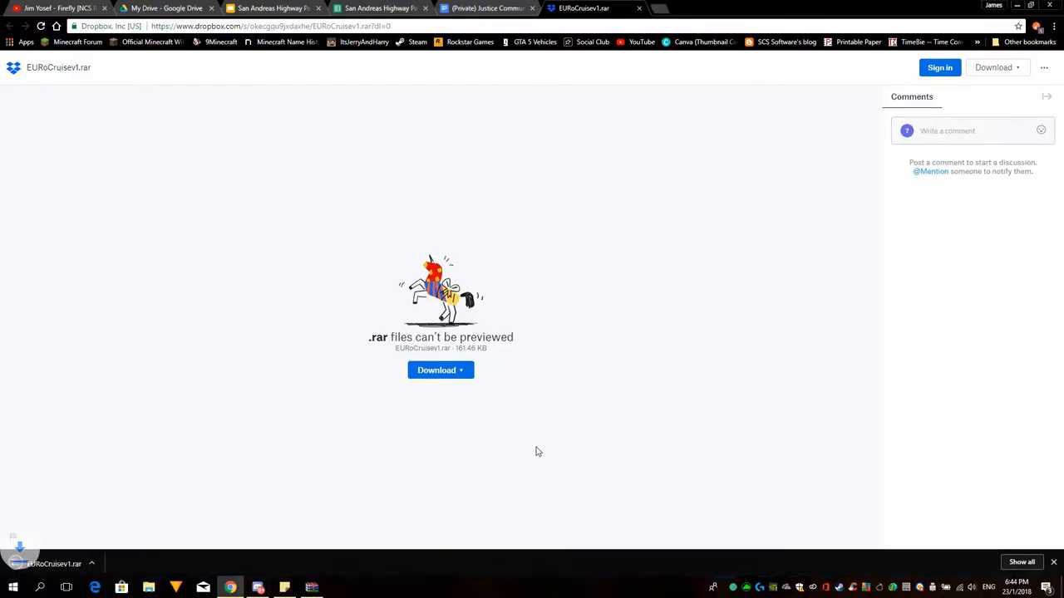
mouse_move(311, 588)
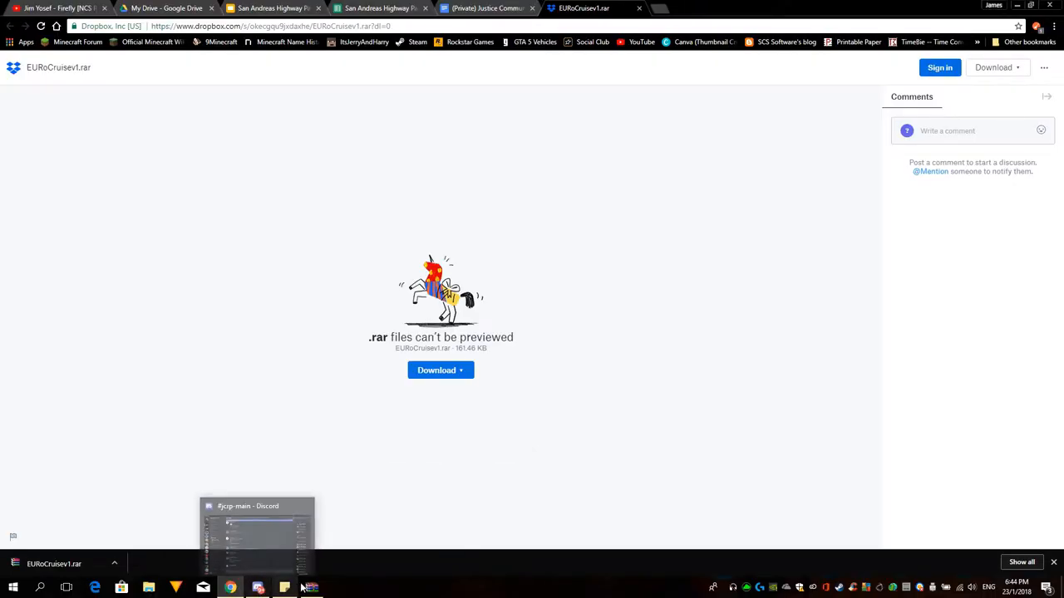
mouse_move(116, 540)
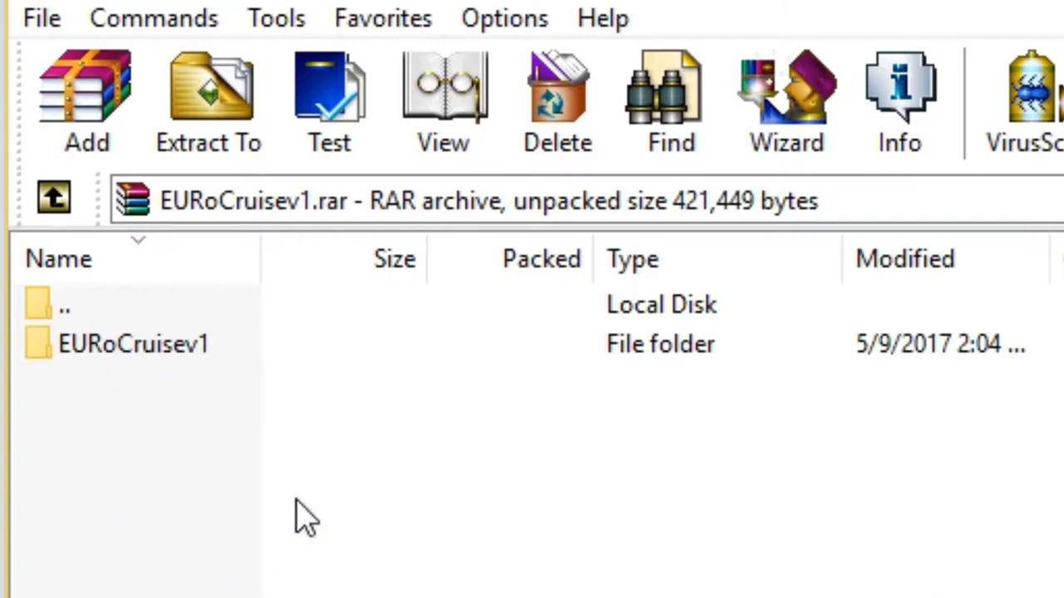
mouse_move(283, 79)
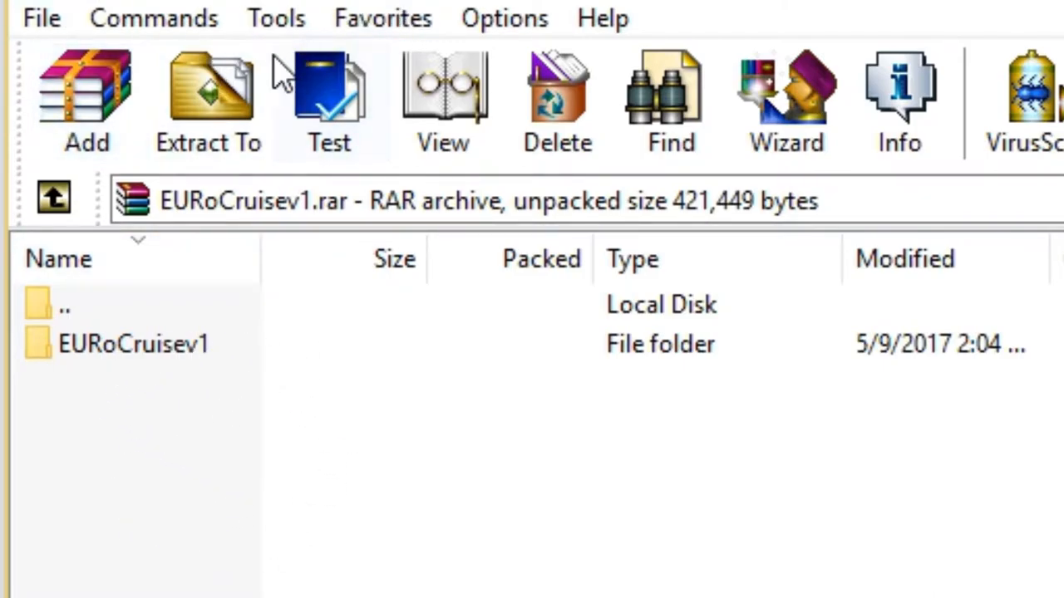
mouse_move(145, 391)
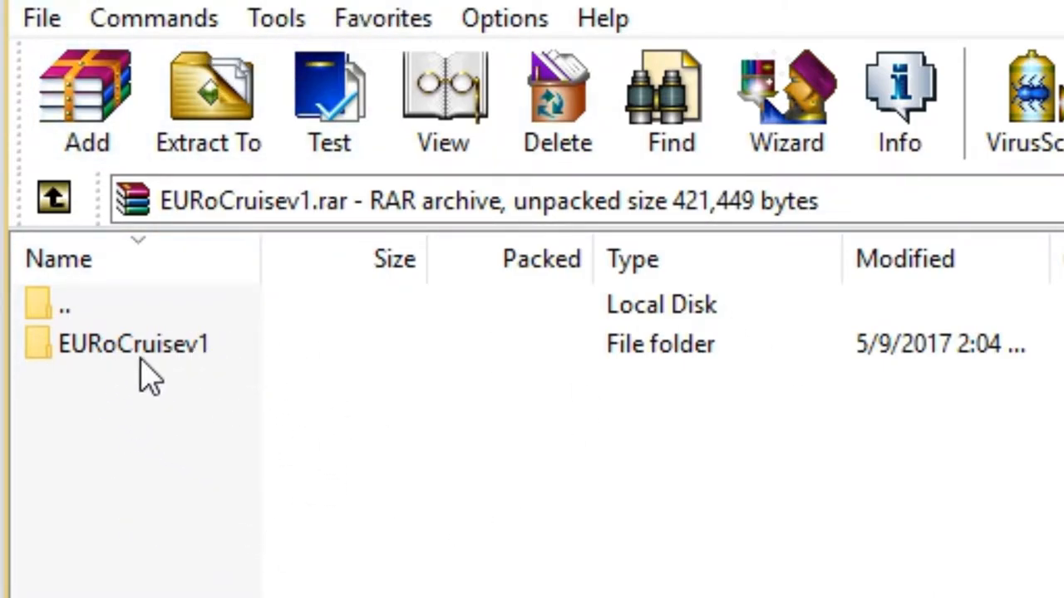
Step: Open the EURoCruisev1 folder in WinRAR to show README.txt and EURoCruise.asi
double_click(131, 344)
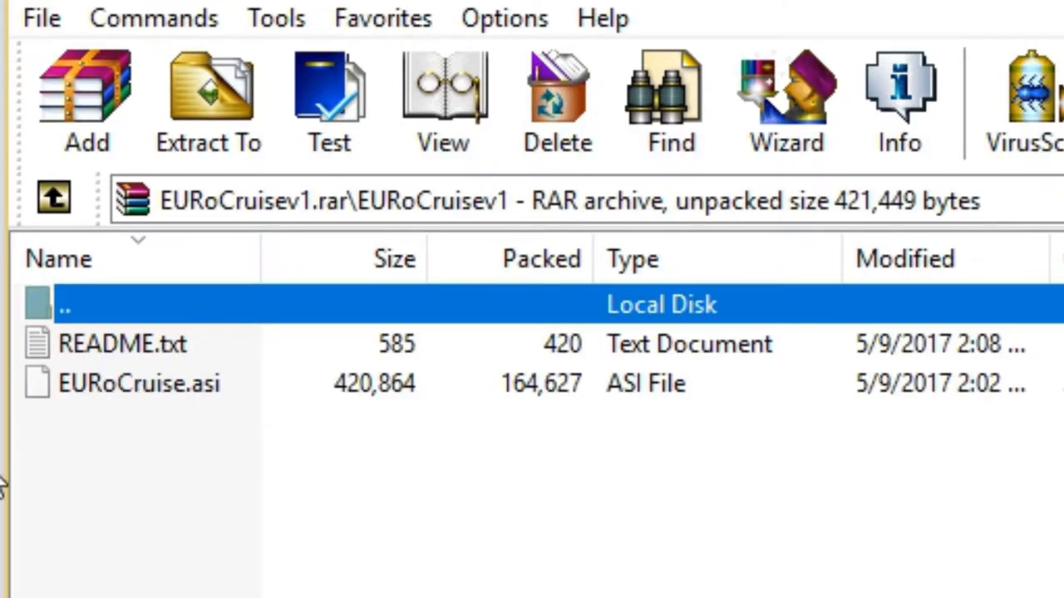
mouse_move(260, 401)
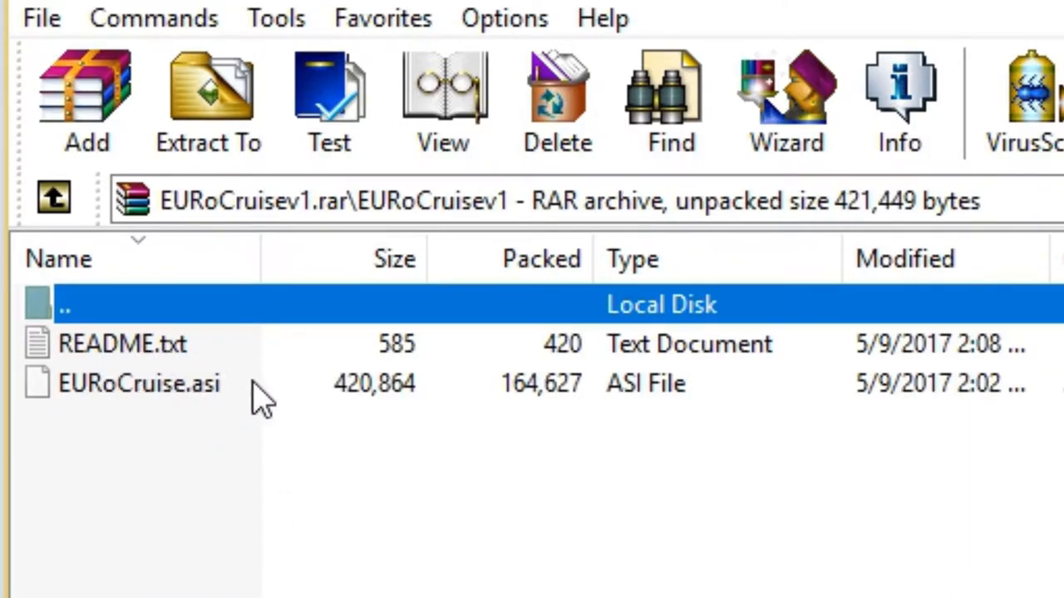
mouse_move(245, 385)
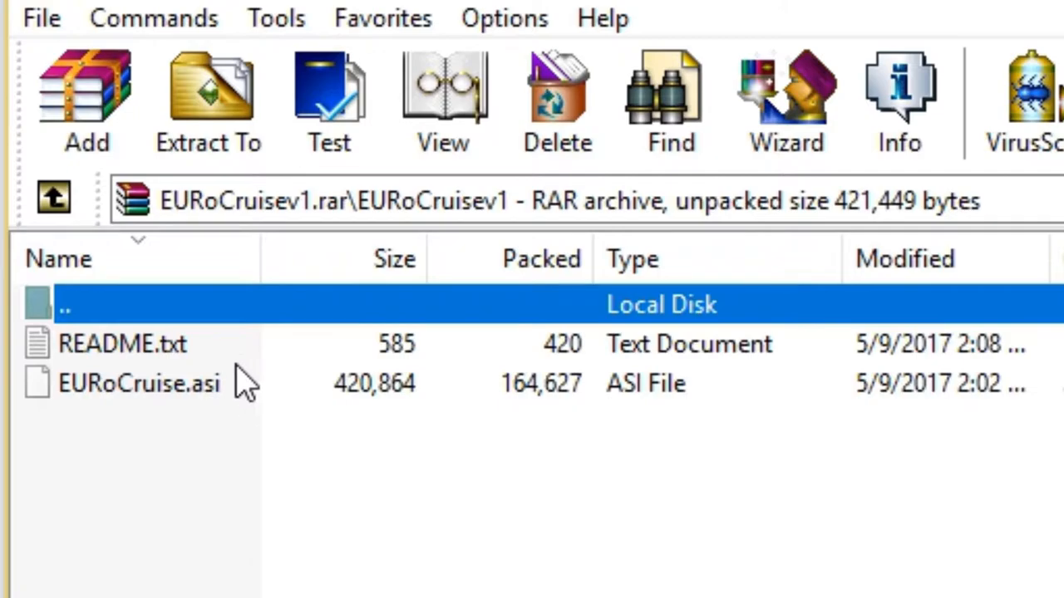
Step: Open README.txt from the archive in Notepad to read the mod instructions
double_click(121, 344)
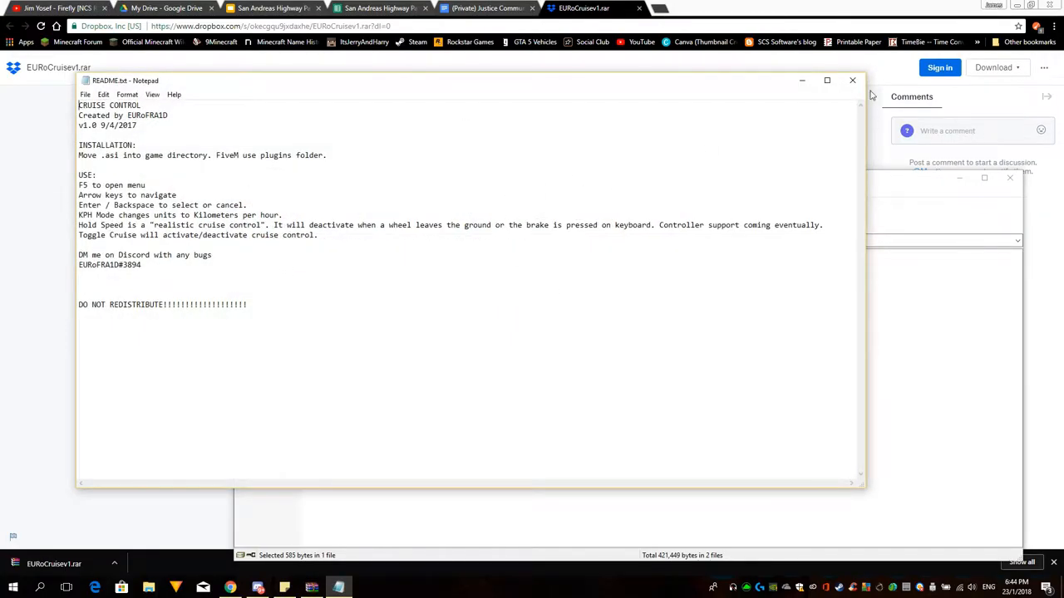
mouse_move(108, 256)
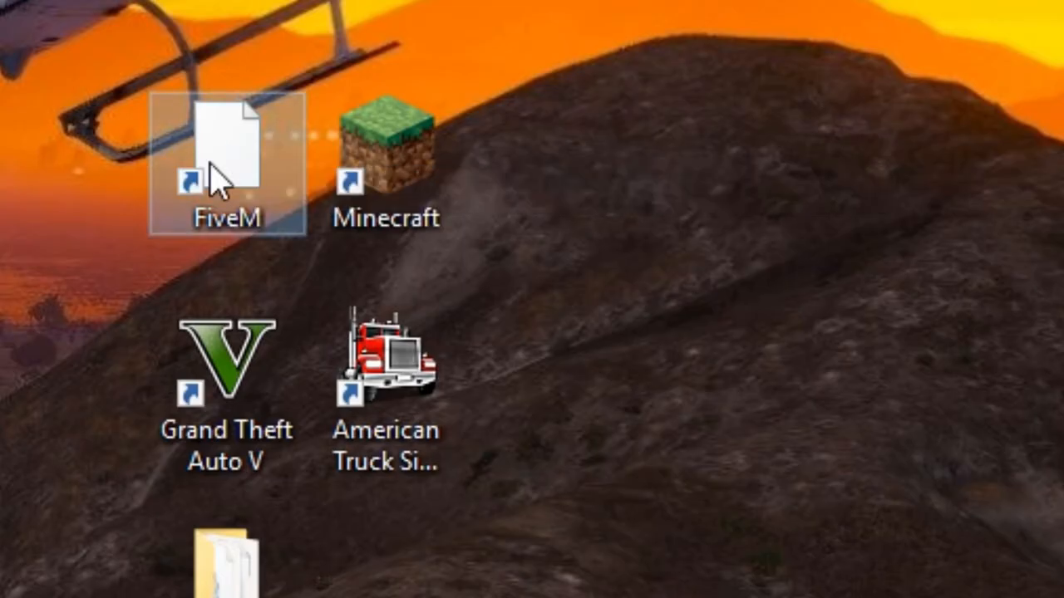
Step: Go into the FiveM install folder, then into FiveM Application Data
double_click(218, 149)
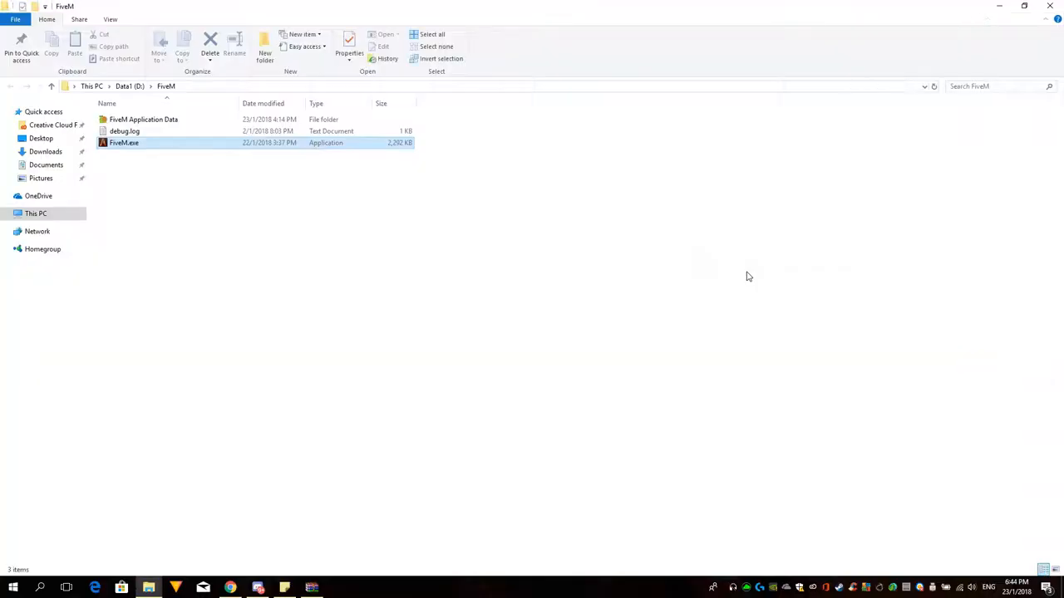
left_click(123, 142)
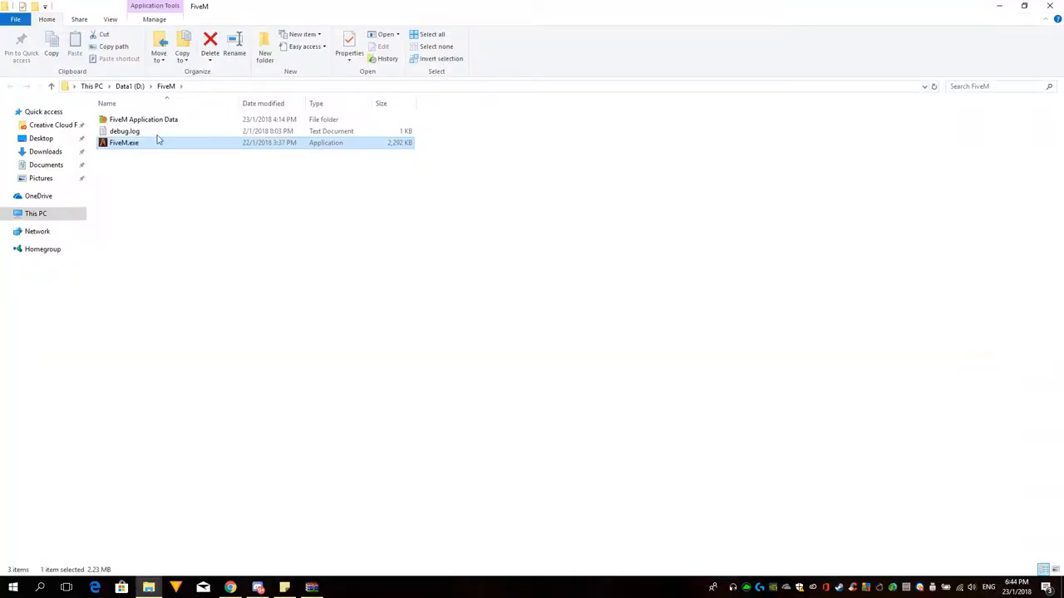
double_click(143, 119)
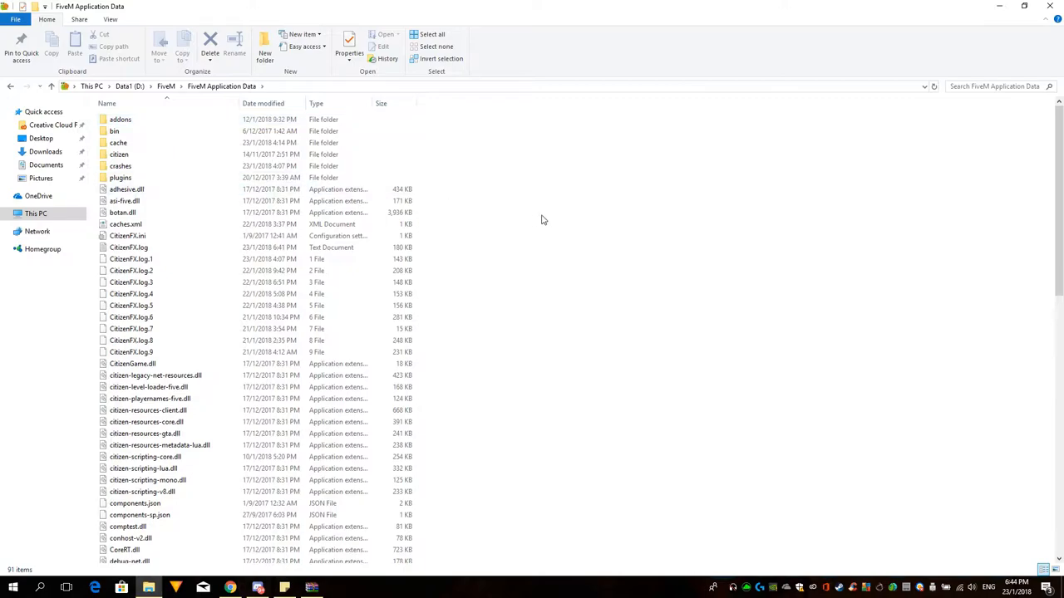
left_click(119, 178)
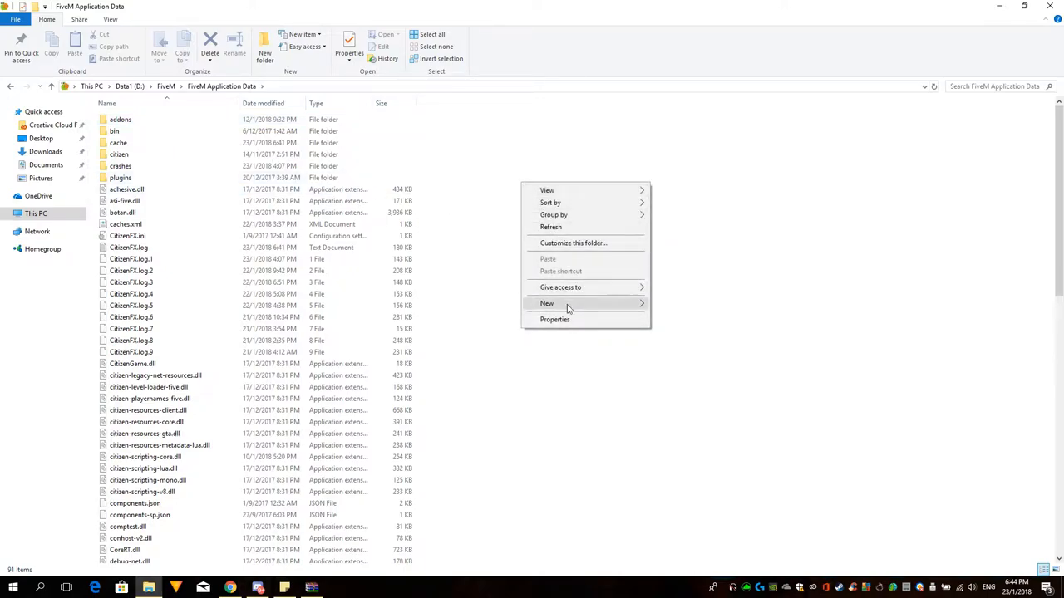
left_click(547, 304)
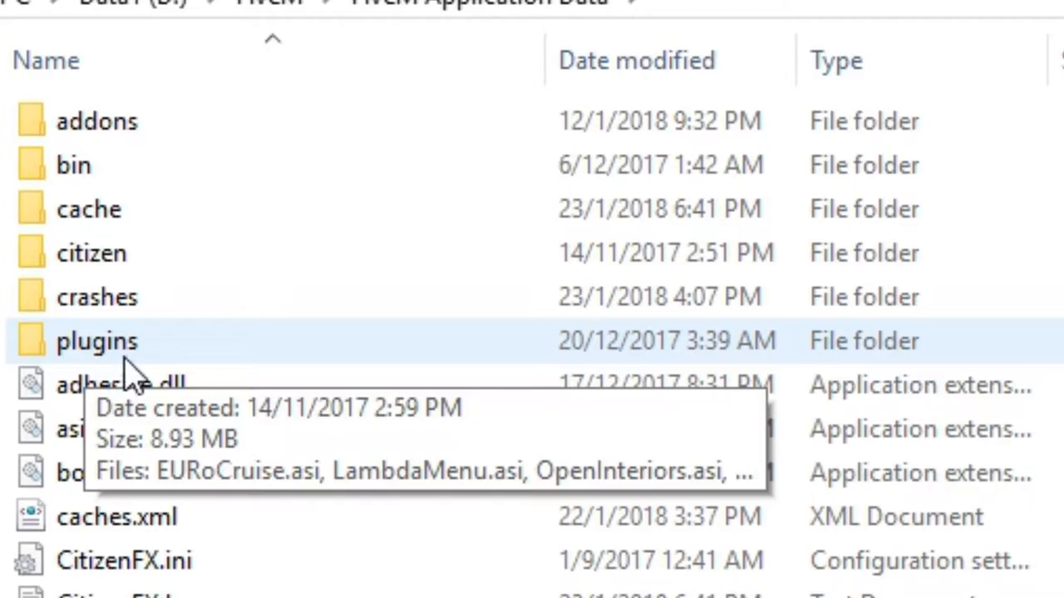
Step: Open the plugins folder to confirm EURoCruise.asi sits beside LambdaMenu, OpenInteriors and TrainerV
double_click(90, 341)
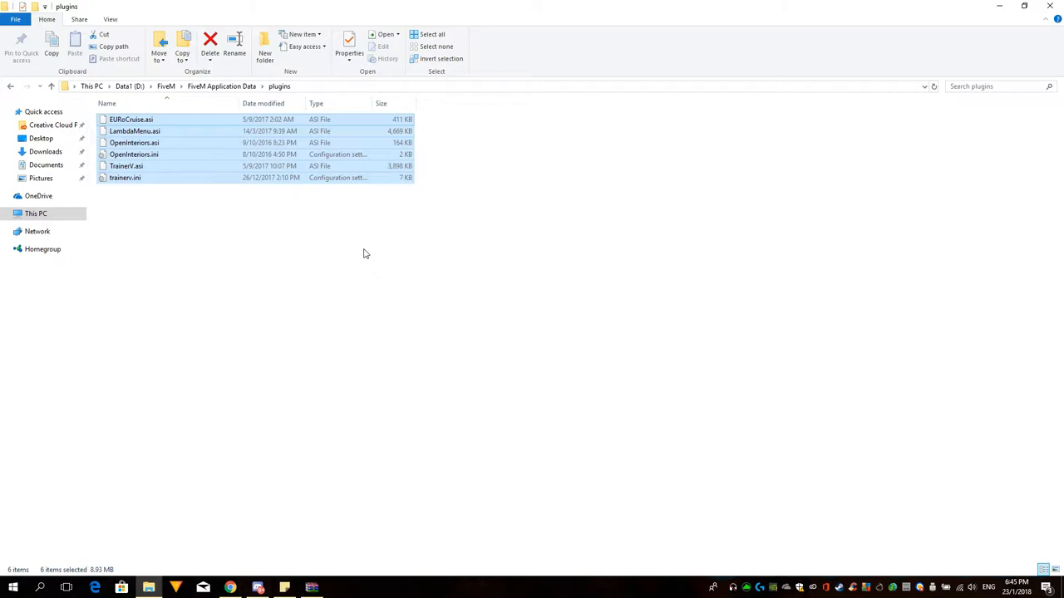
mouse_move(241, 148)
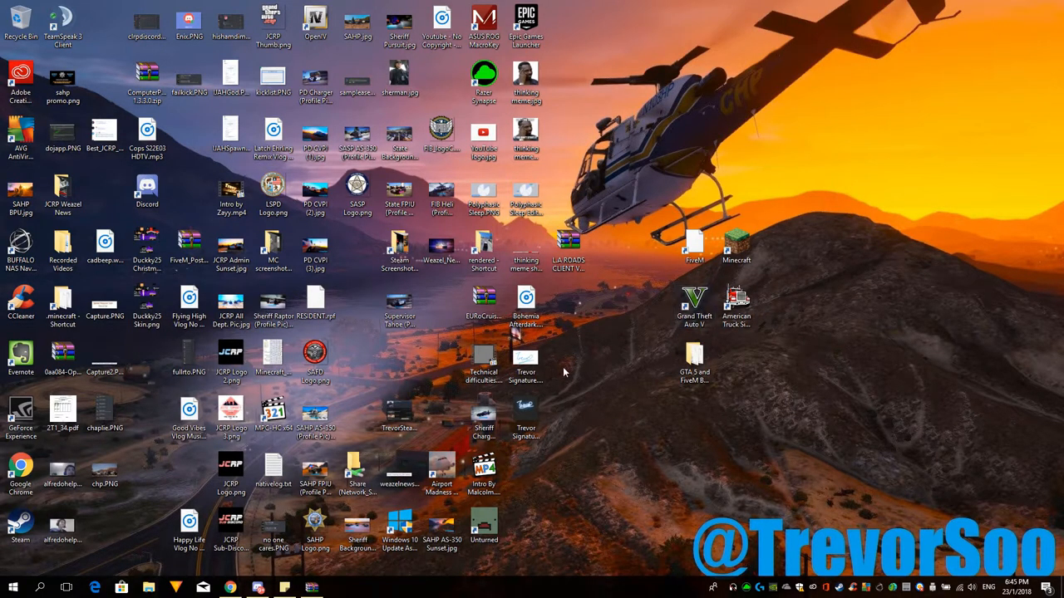
mouse_move(18, 532)
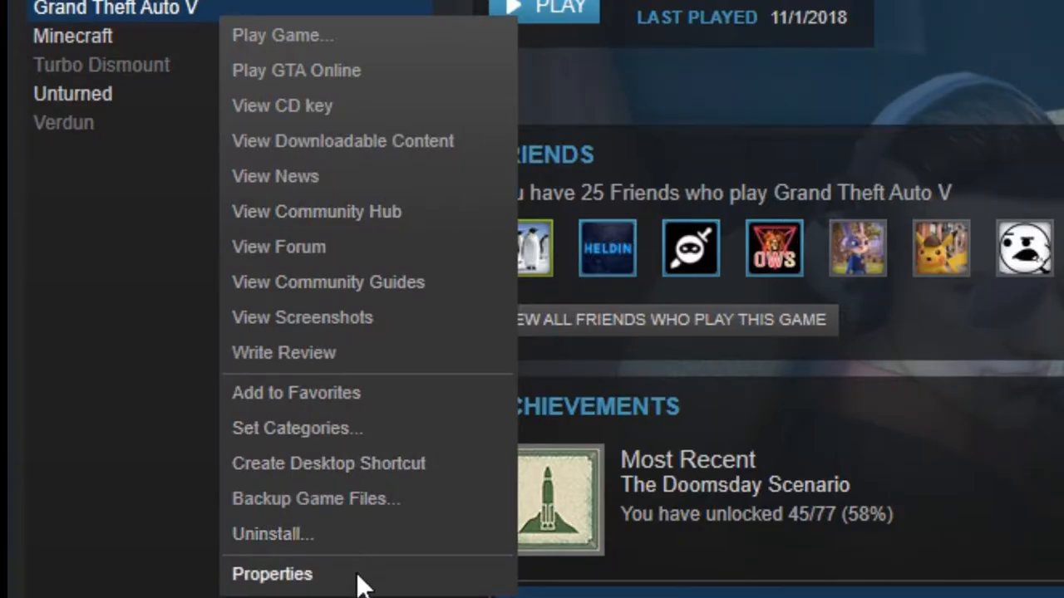
Step: Browse Grand Theft Auto V's local files through Steam Properties
left_click(272, 575)
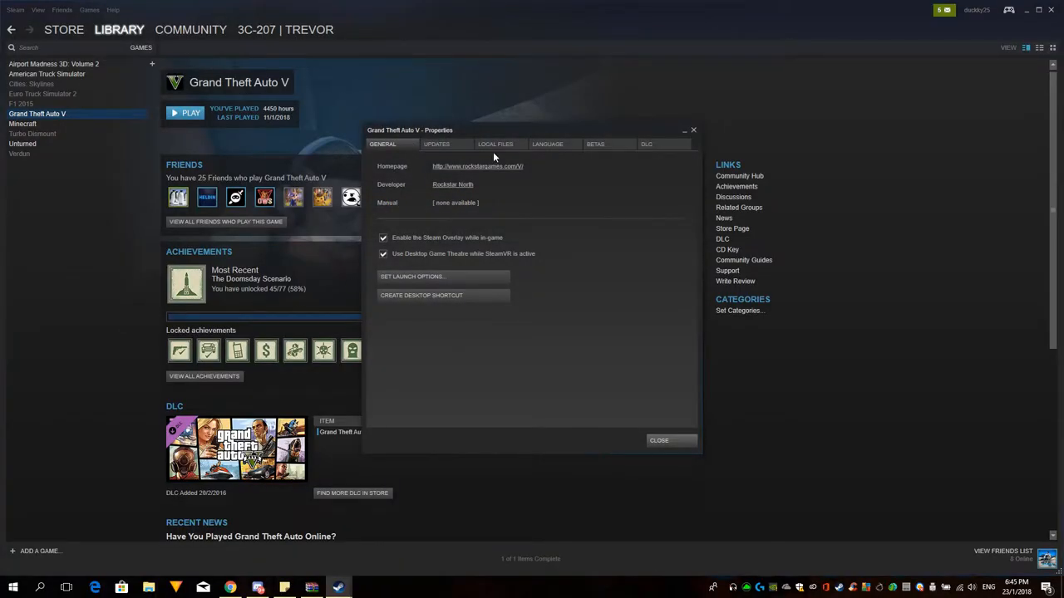
left_click(498, 144)
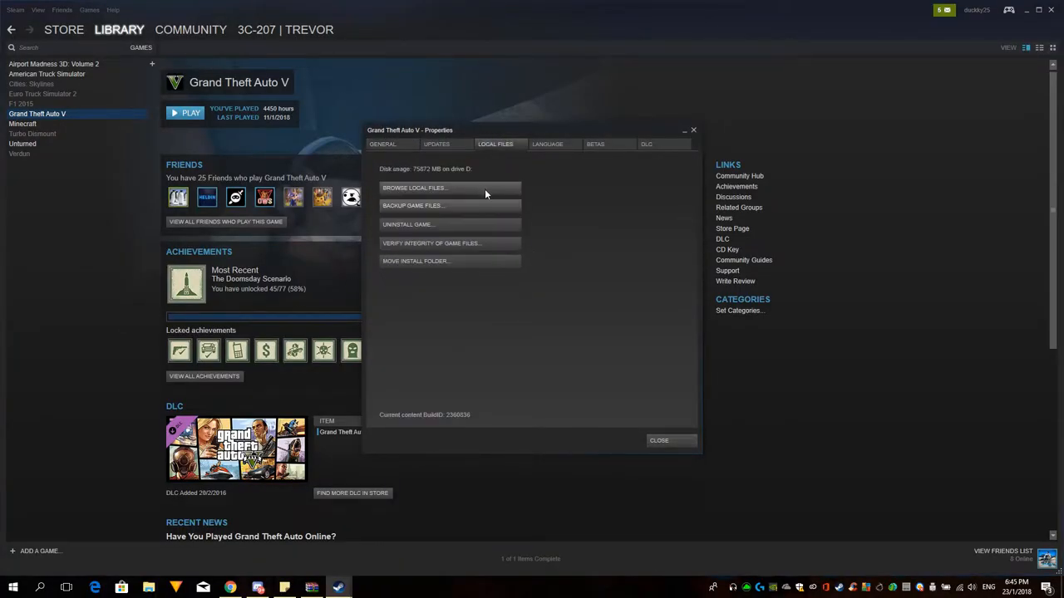
left_click(447, 187)
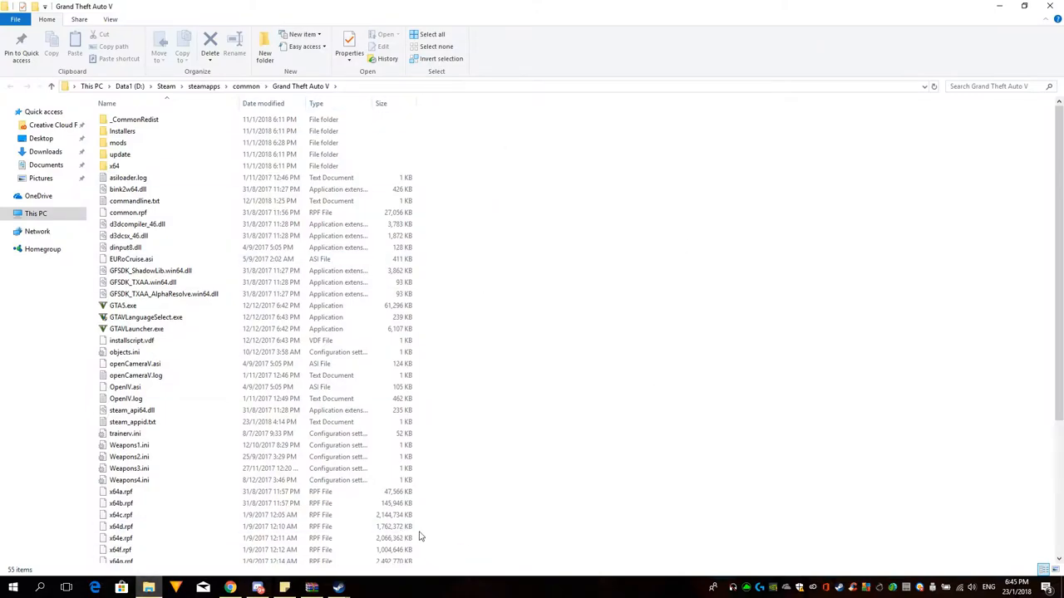
Step: Verify EURoCruise.asi is in the GTA V folder and close the WinRAR archive
right_click(304, 86)
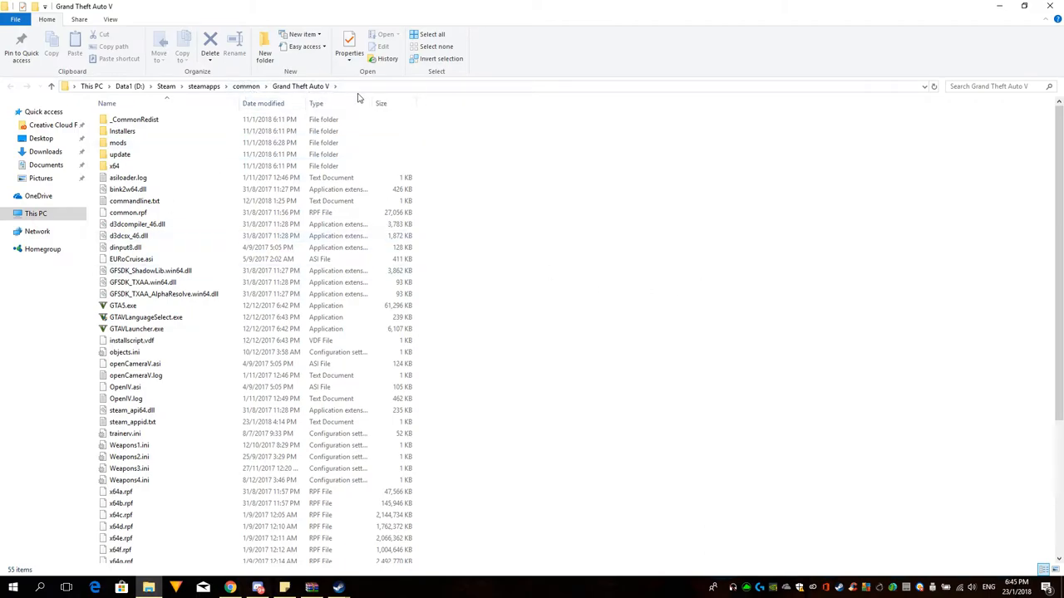
mouse_move(755, 326)
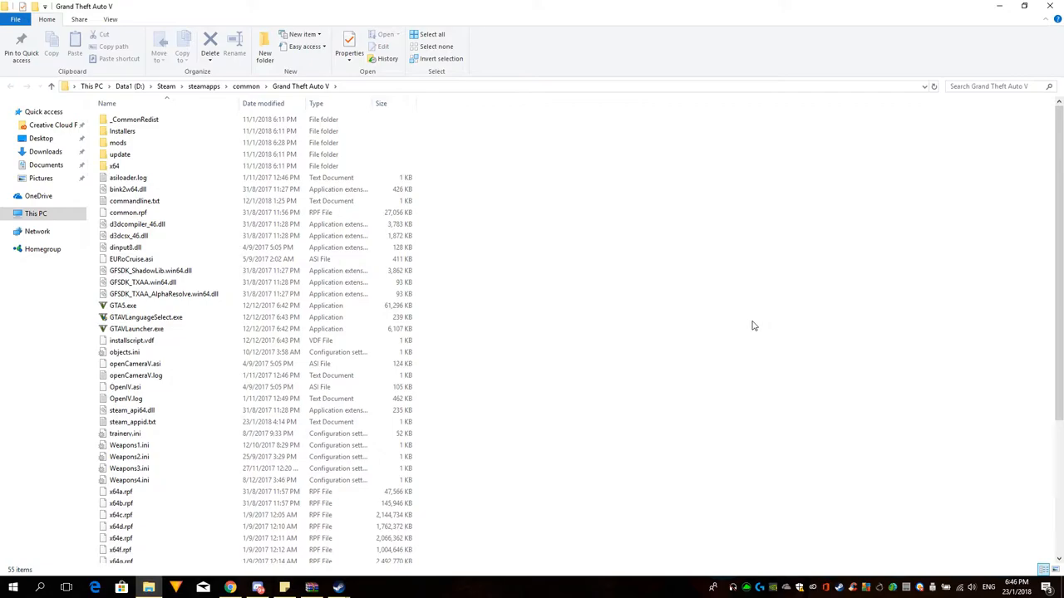
mouse_move(449, 541)
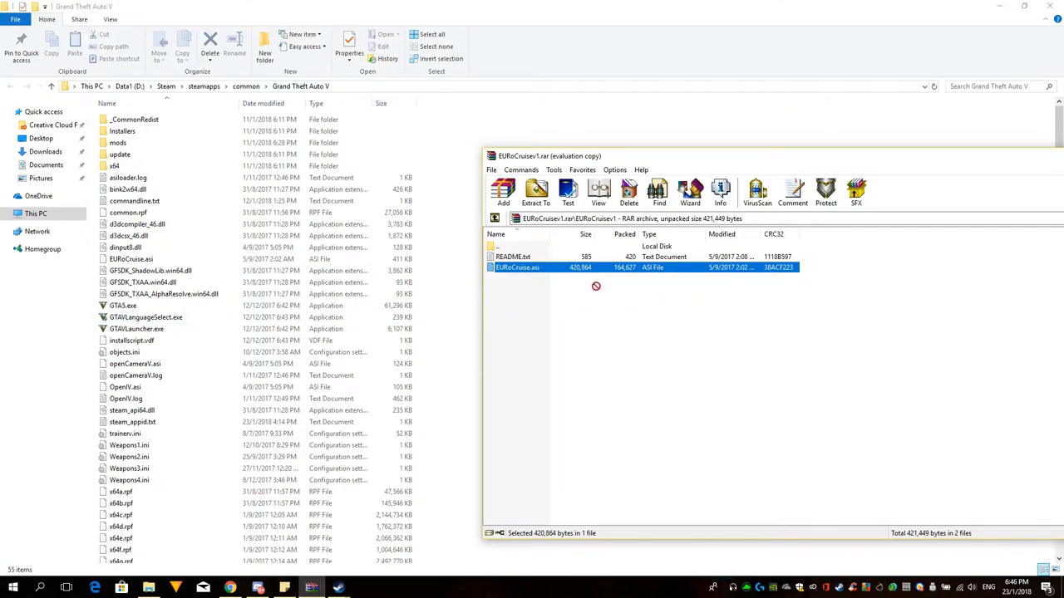
mouse_move(663, 310)
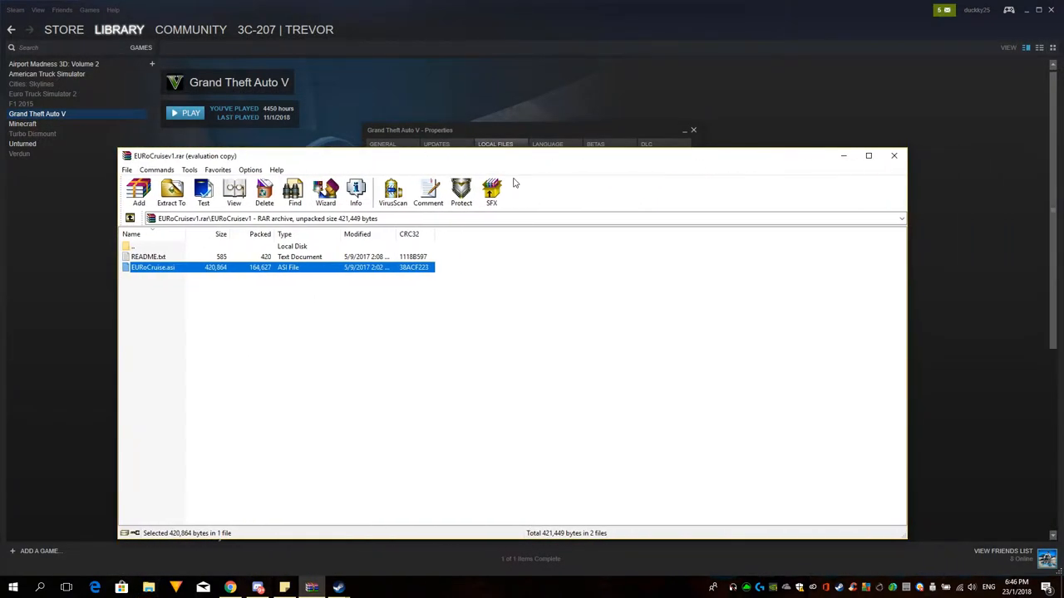
mouse_move(932, 217)
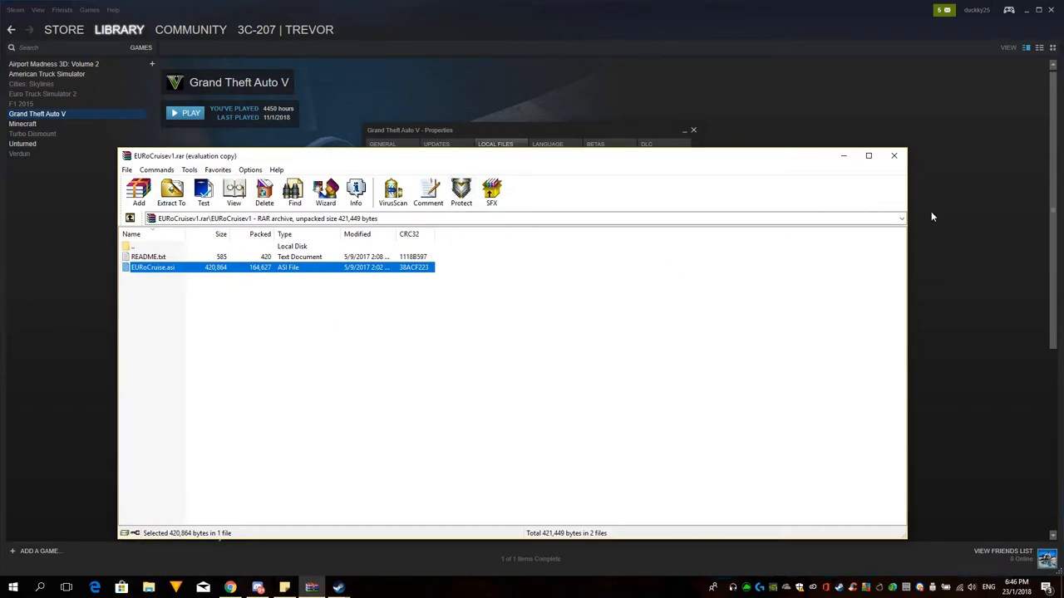
mouse_move(893, 158)
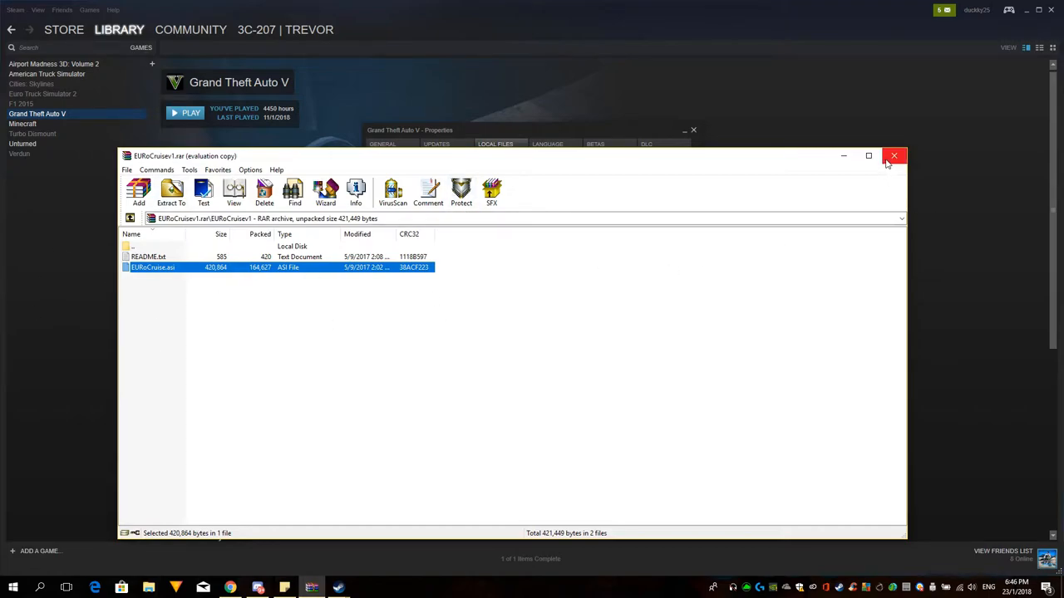
left_click(895, 156)
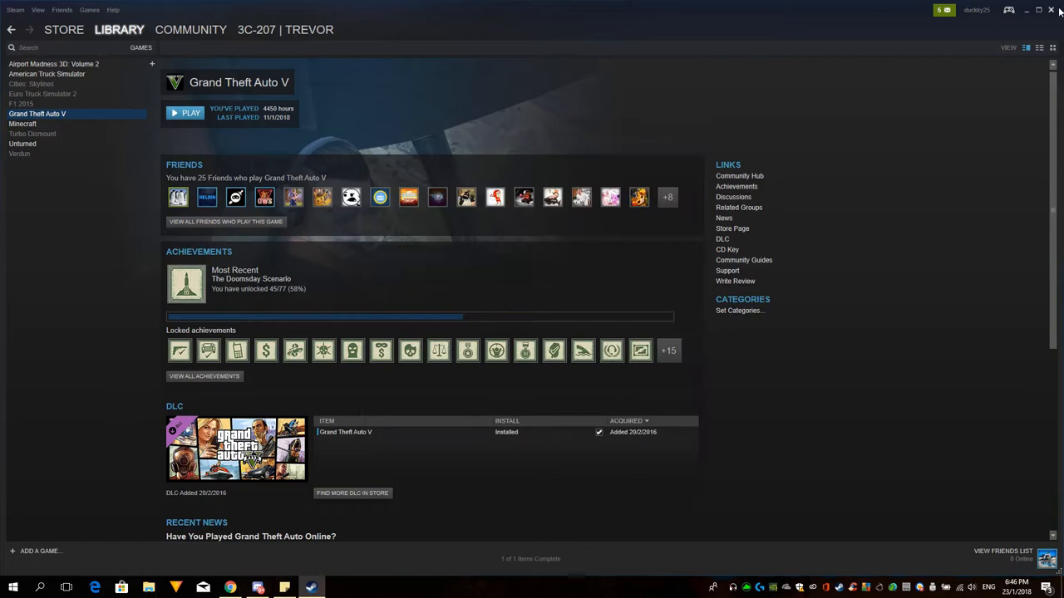
Step: Close the Steam window before launching FiveM and driving the red car
left_click(1053, 10)
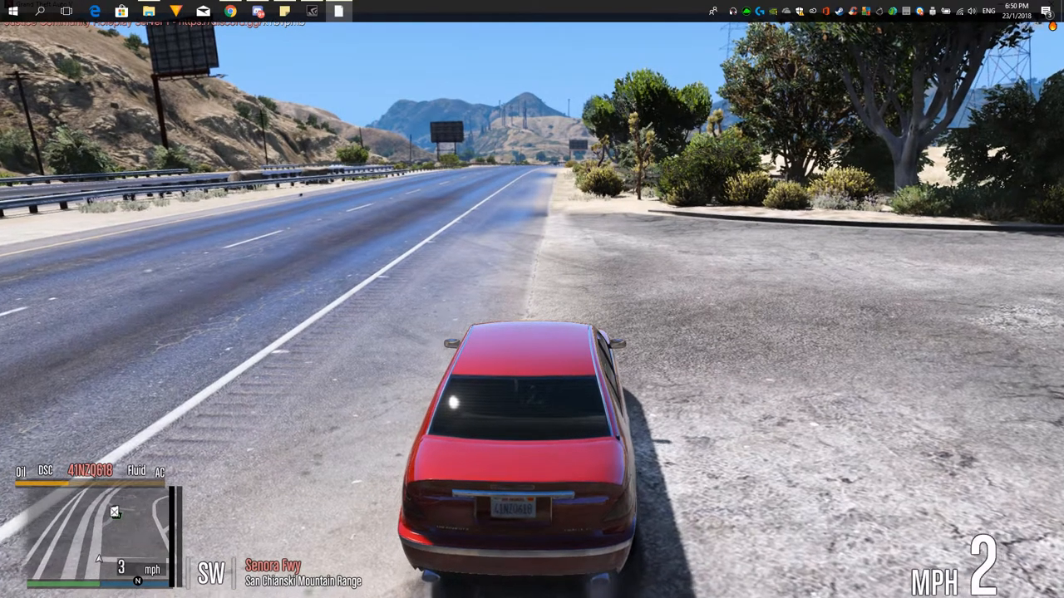
Step: Press the menu key to bring up the EURoFRA1D Cruise Control menu in the car
key("w")
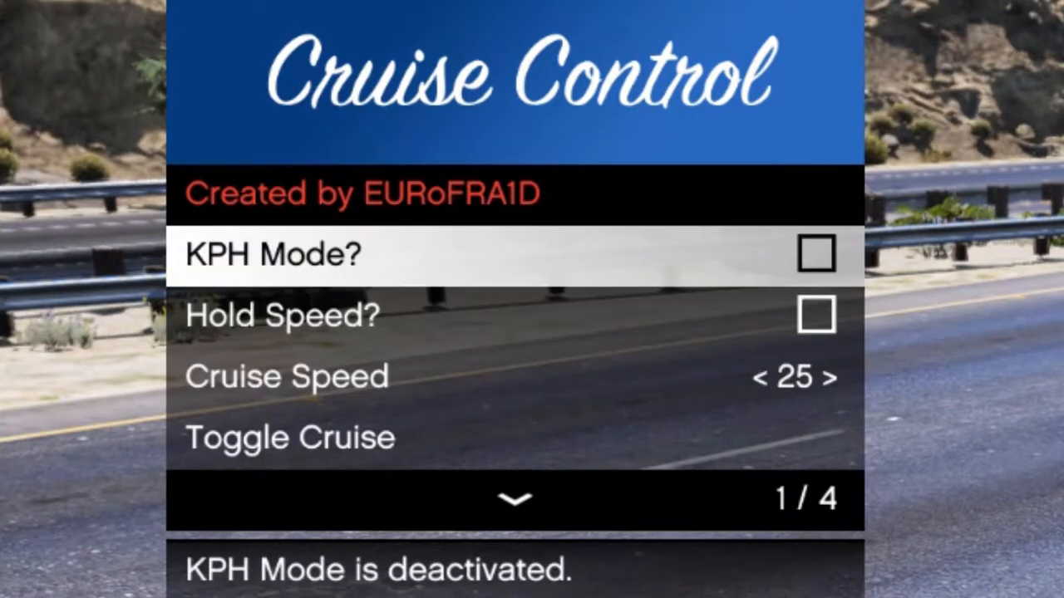
Step: Leave KPH Mode off, set cruise speed 25 and enable Hold Speed
left_click(815, 253)
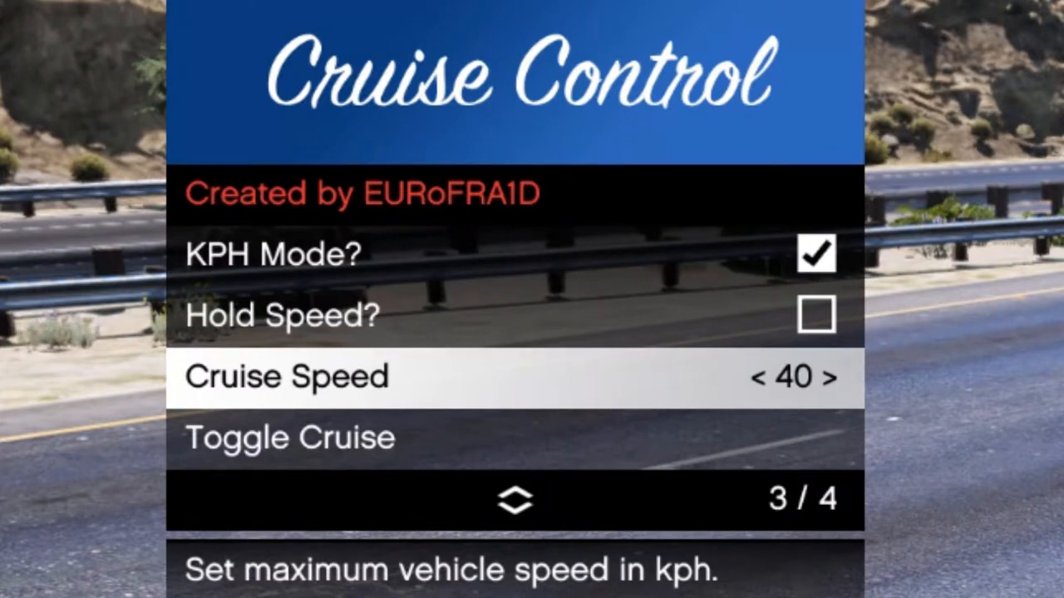
left_click(832, 379)
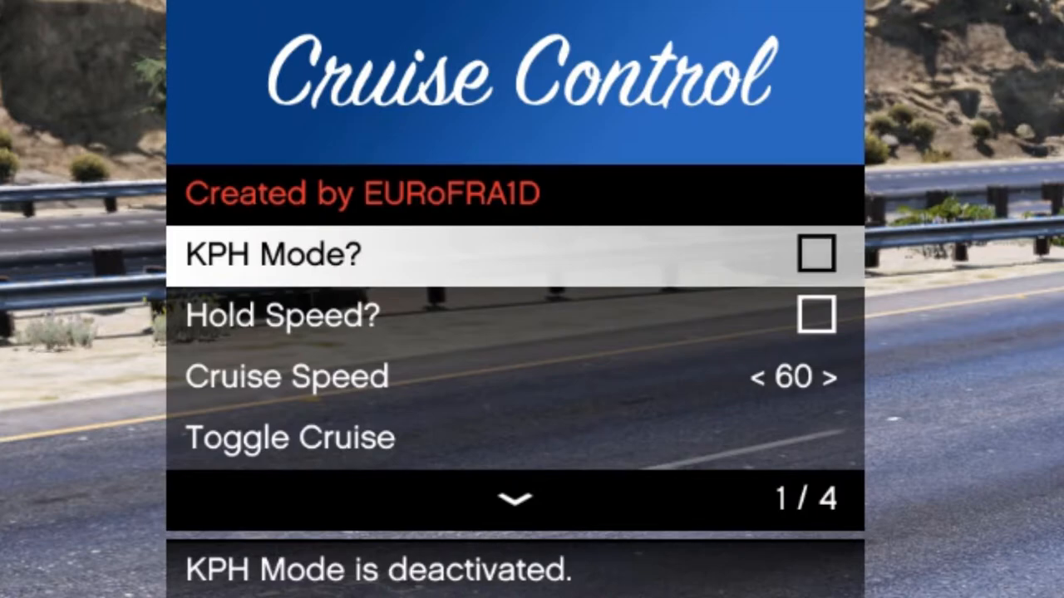
key("Down")
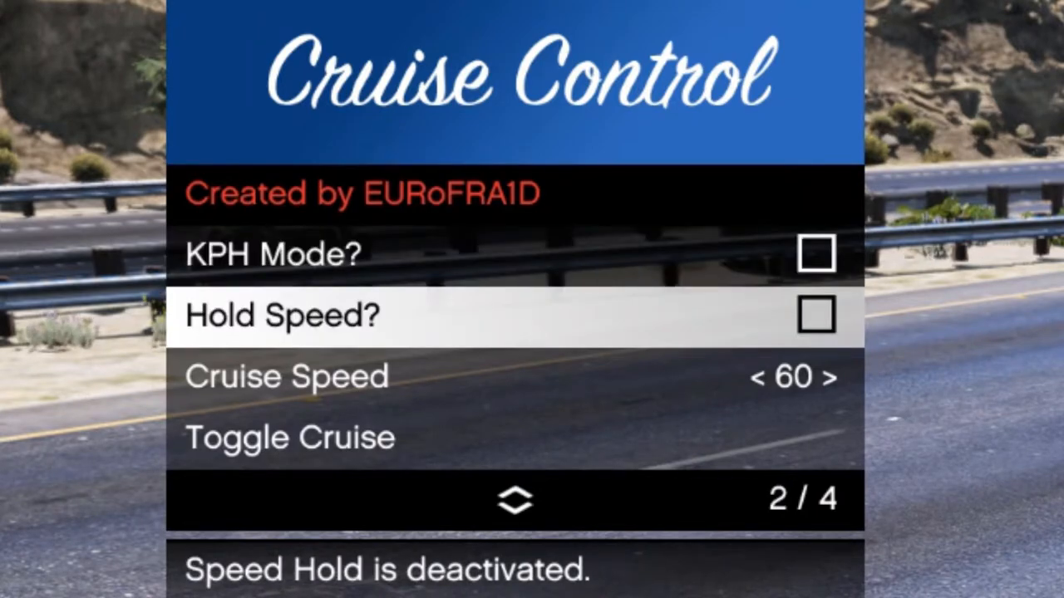
key("down")
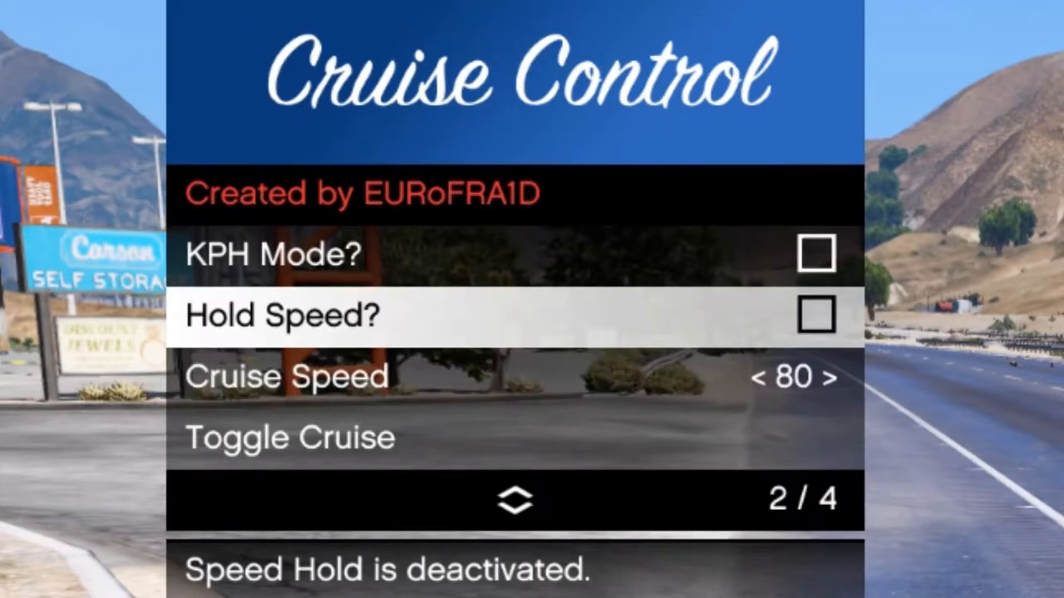
key("Down")
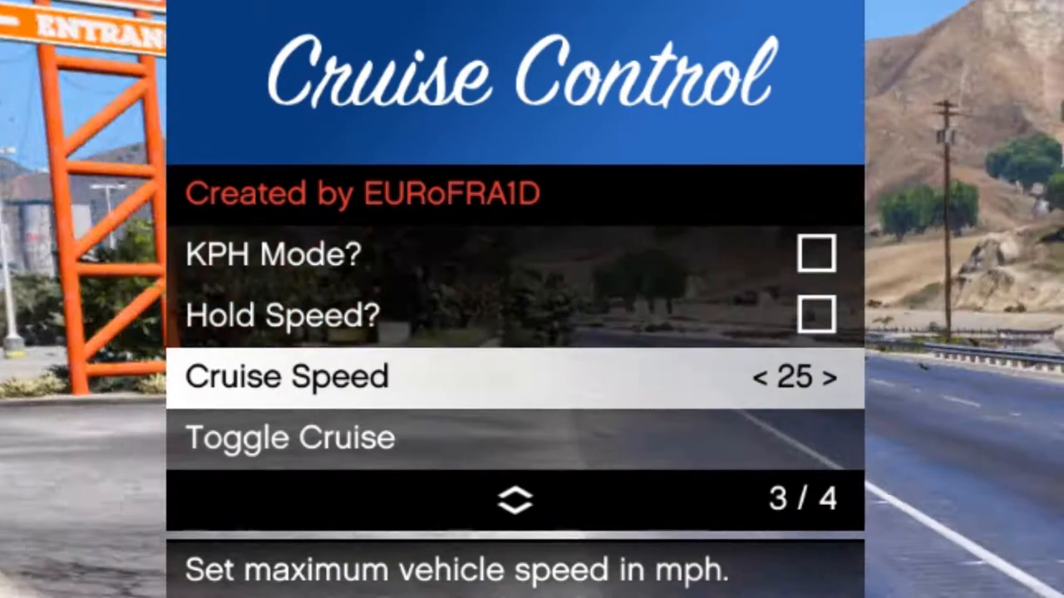
key("down")
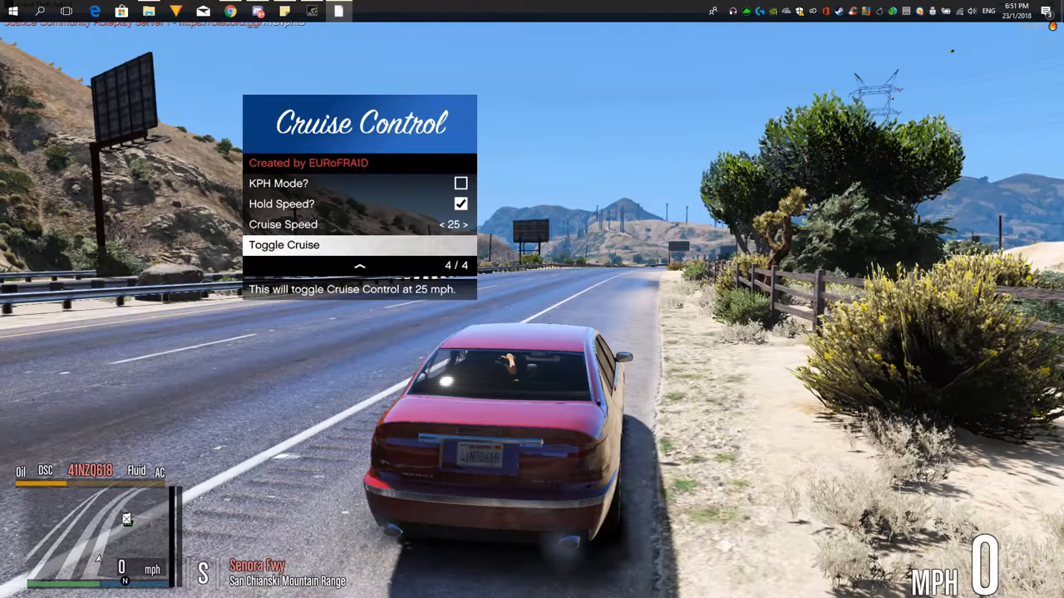
Step: Engage Toggle Cruise at 25 mph, then return to the Cruise Speed setting
left_click(283, 245)
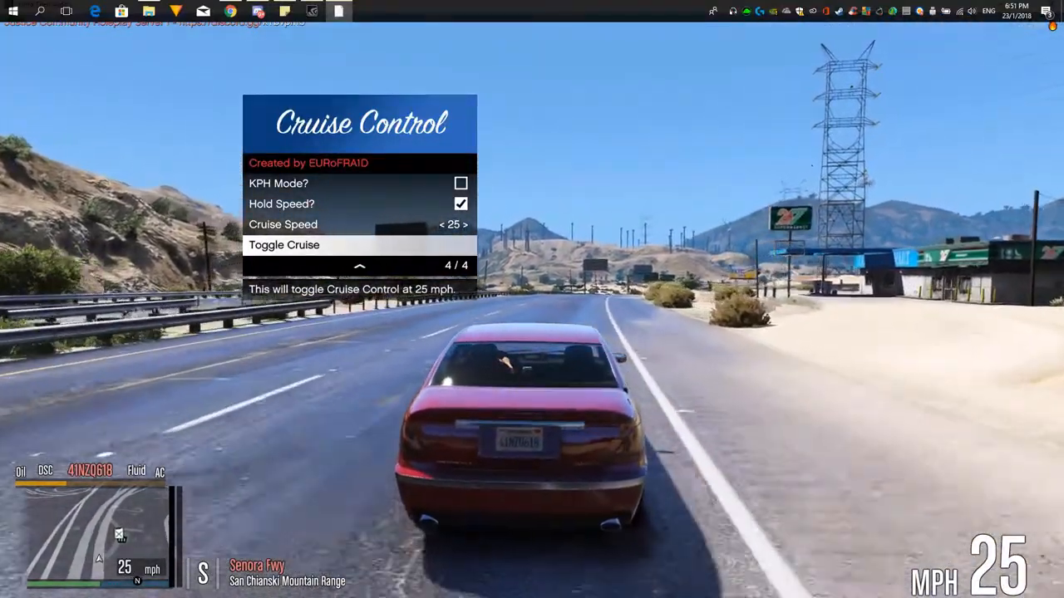
key("Up")
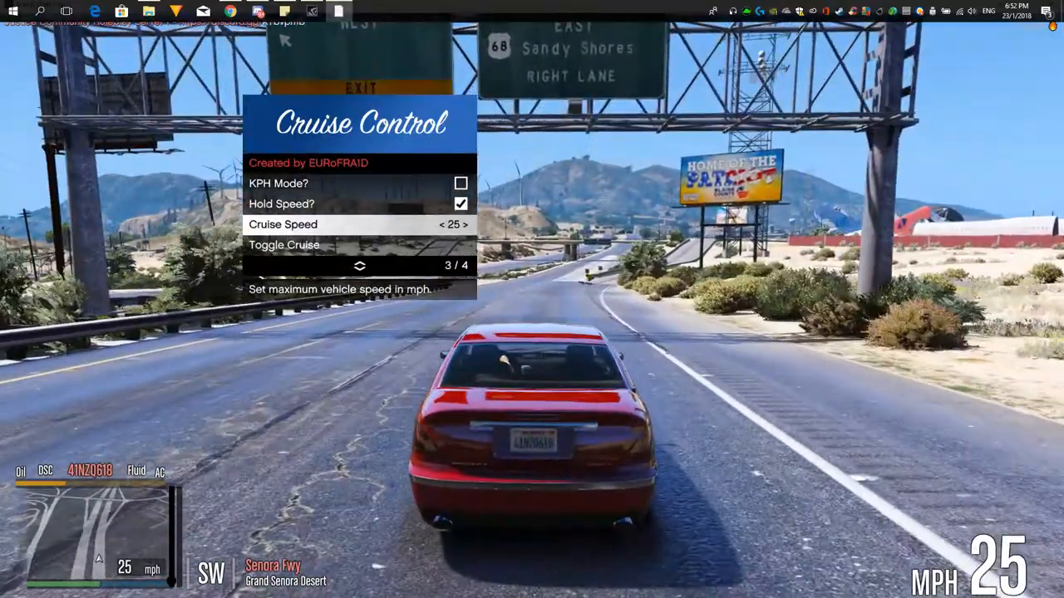
Step: Re-toggle cruise on and bring Cruise Speed up to 35 mph
left_click(461, 224)
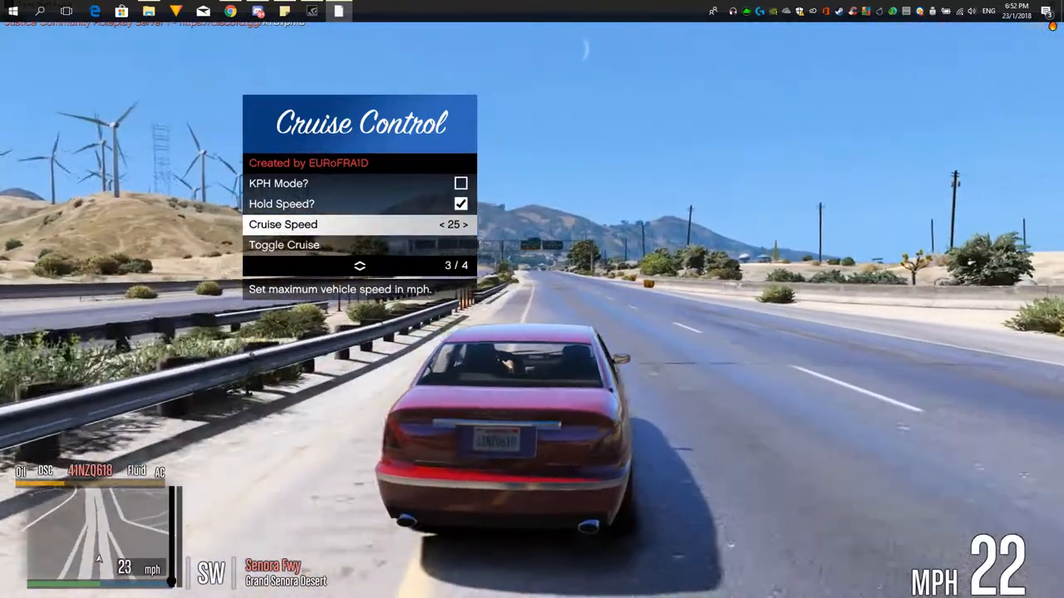
key("down")
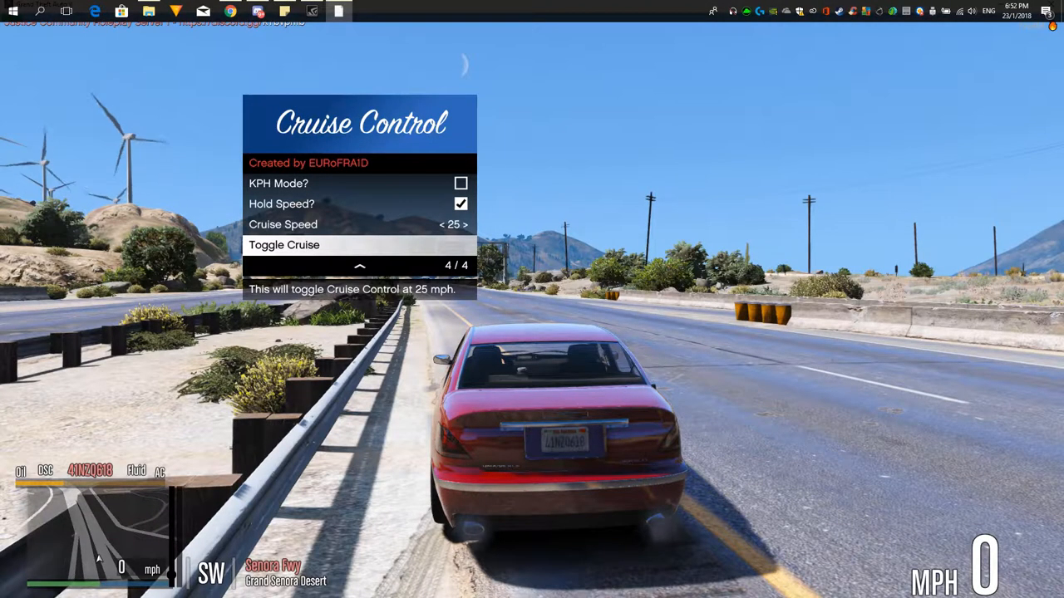
key("up")
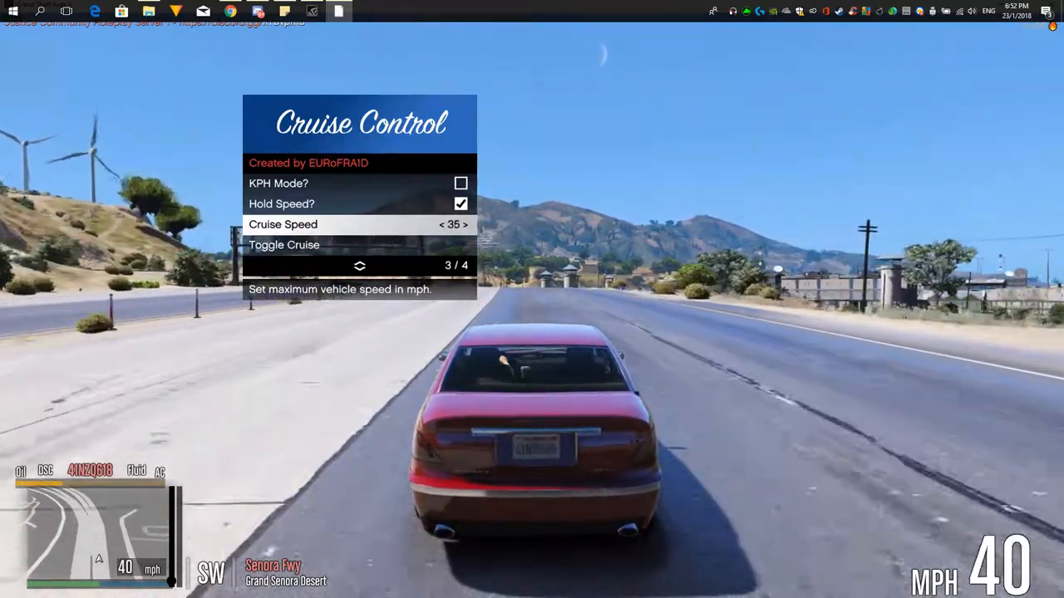
Step: Raise Cruise Speed to 50, uncheck Hold Speed?, and move to Toggle Cruise
left_click(469, 224)
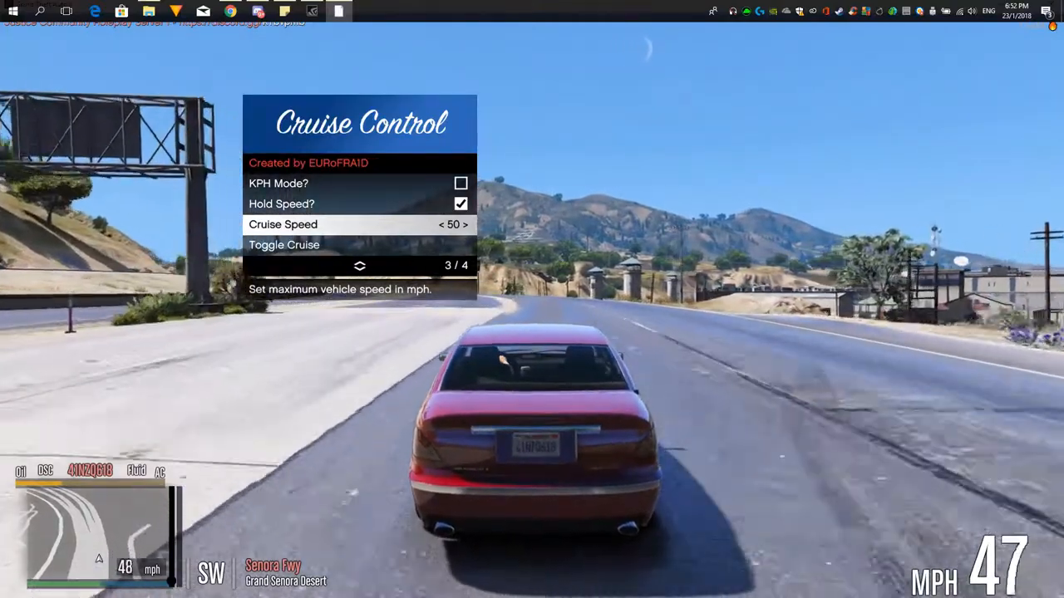
key("down")
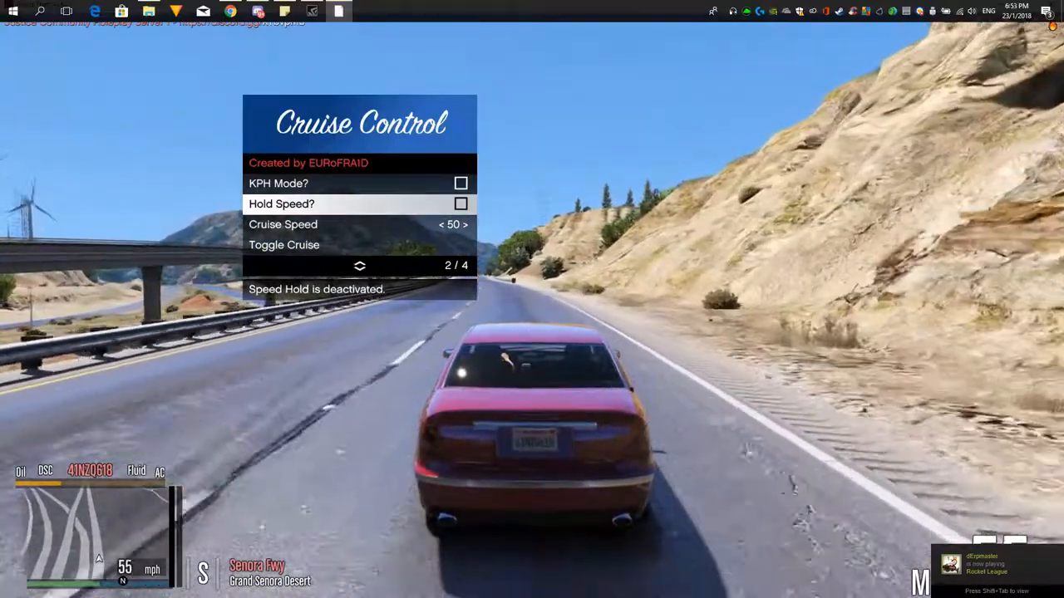
key("down")
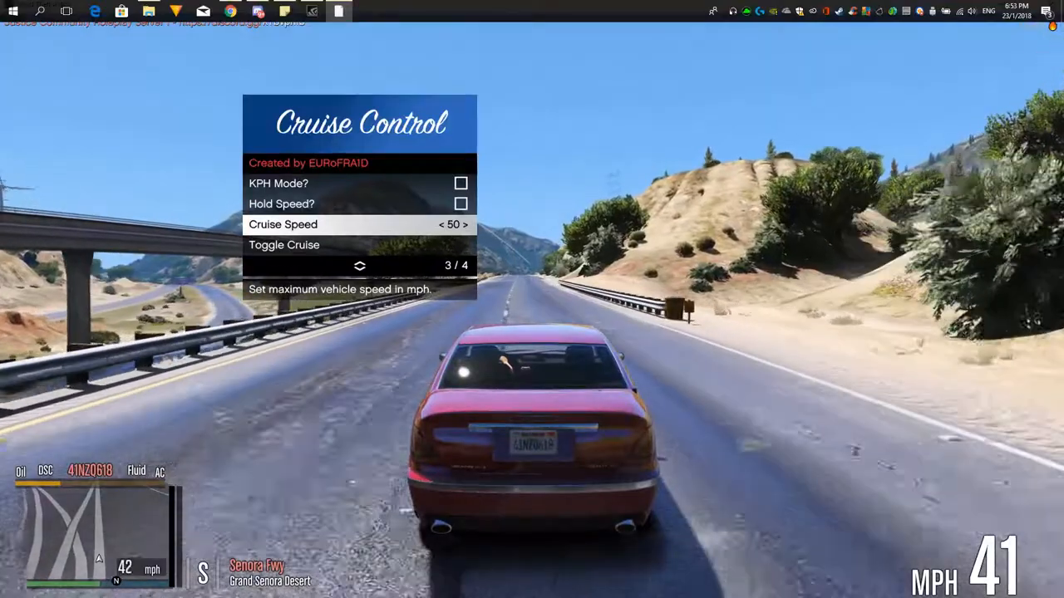
key("down")
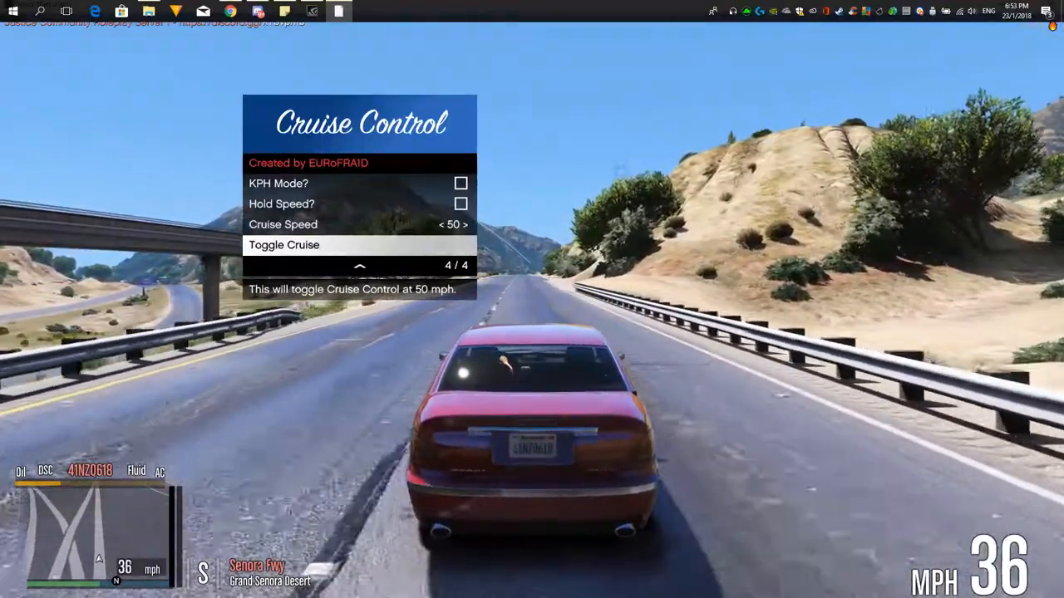